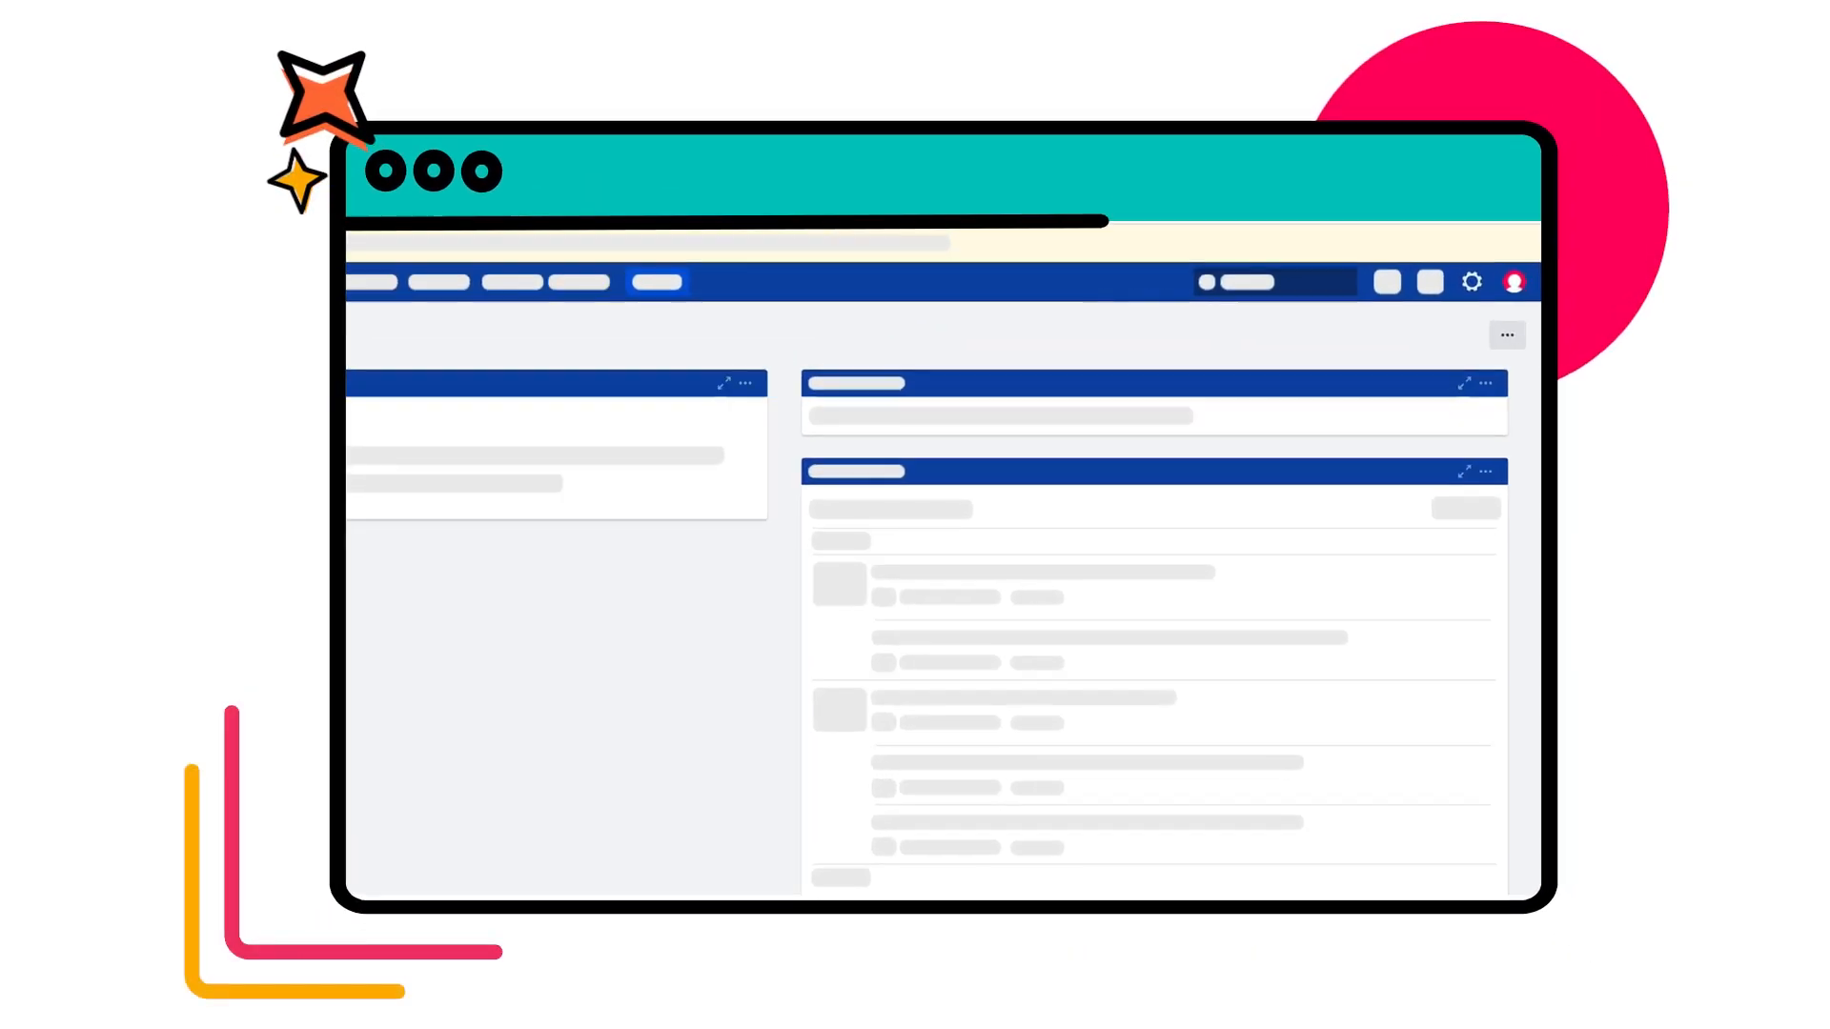
Open ScriptRunner's Bulk Fix Resolutions built-in script and pick the Overdue (MAR) filter.
{"action": "left_click", "coordinate": [1470, 282]}
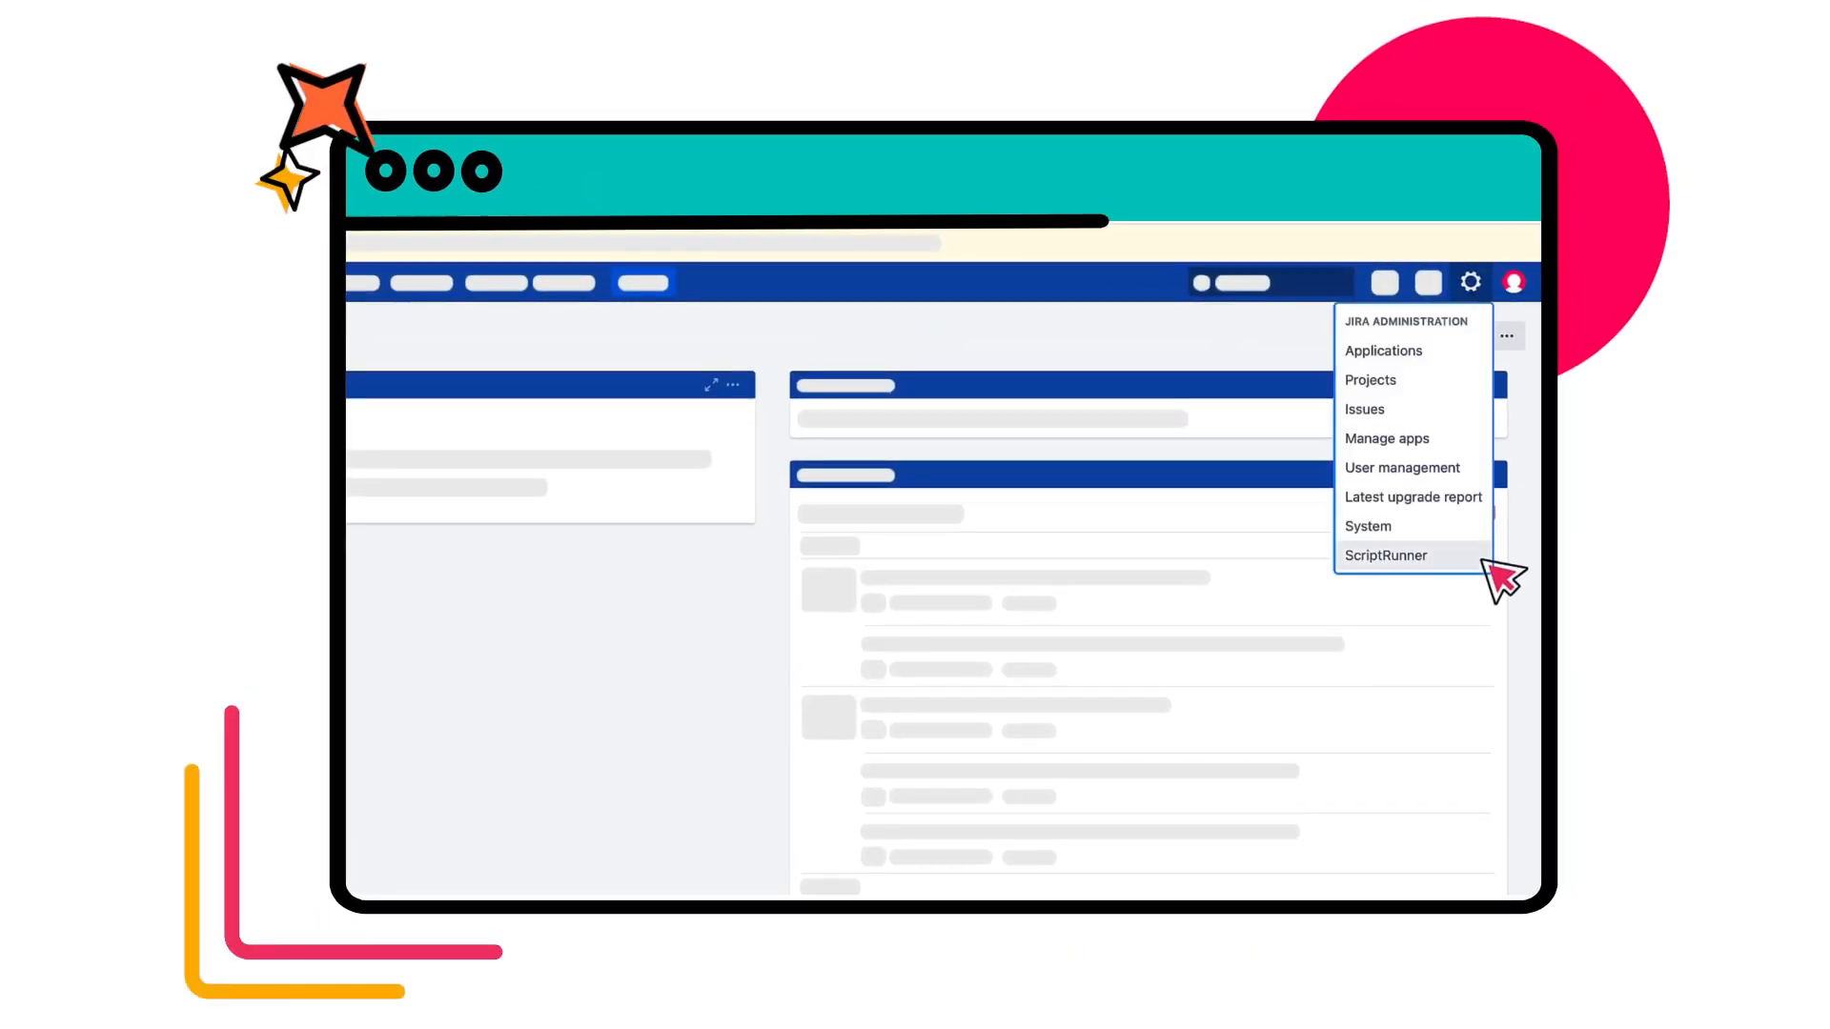
{"action": "left_click", "coordinate": [1387, 555]}
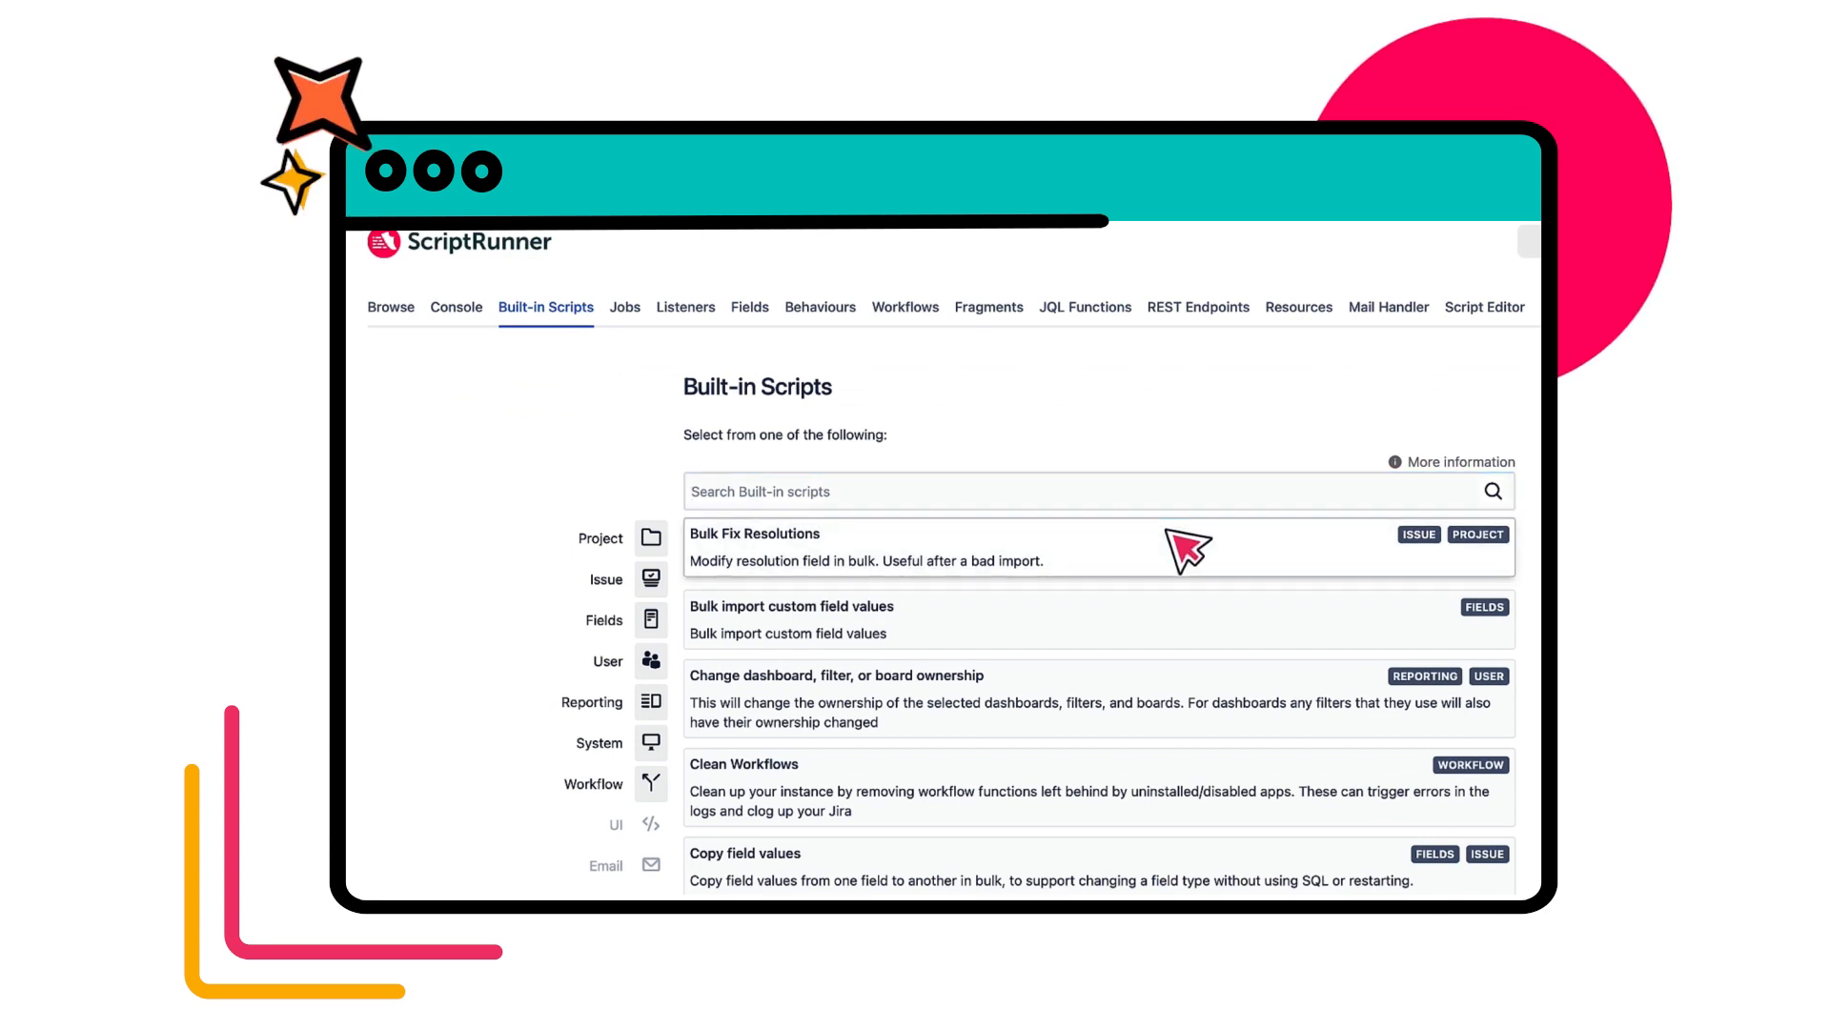
{"action": "left_click", "coordinate": [754, 534]}
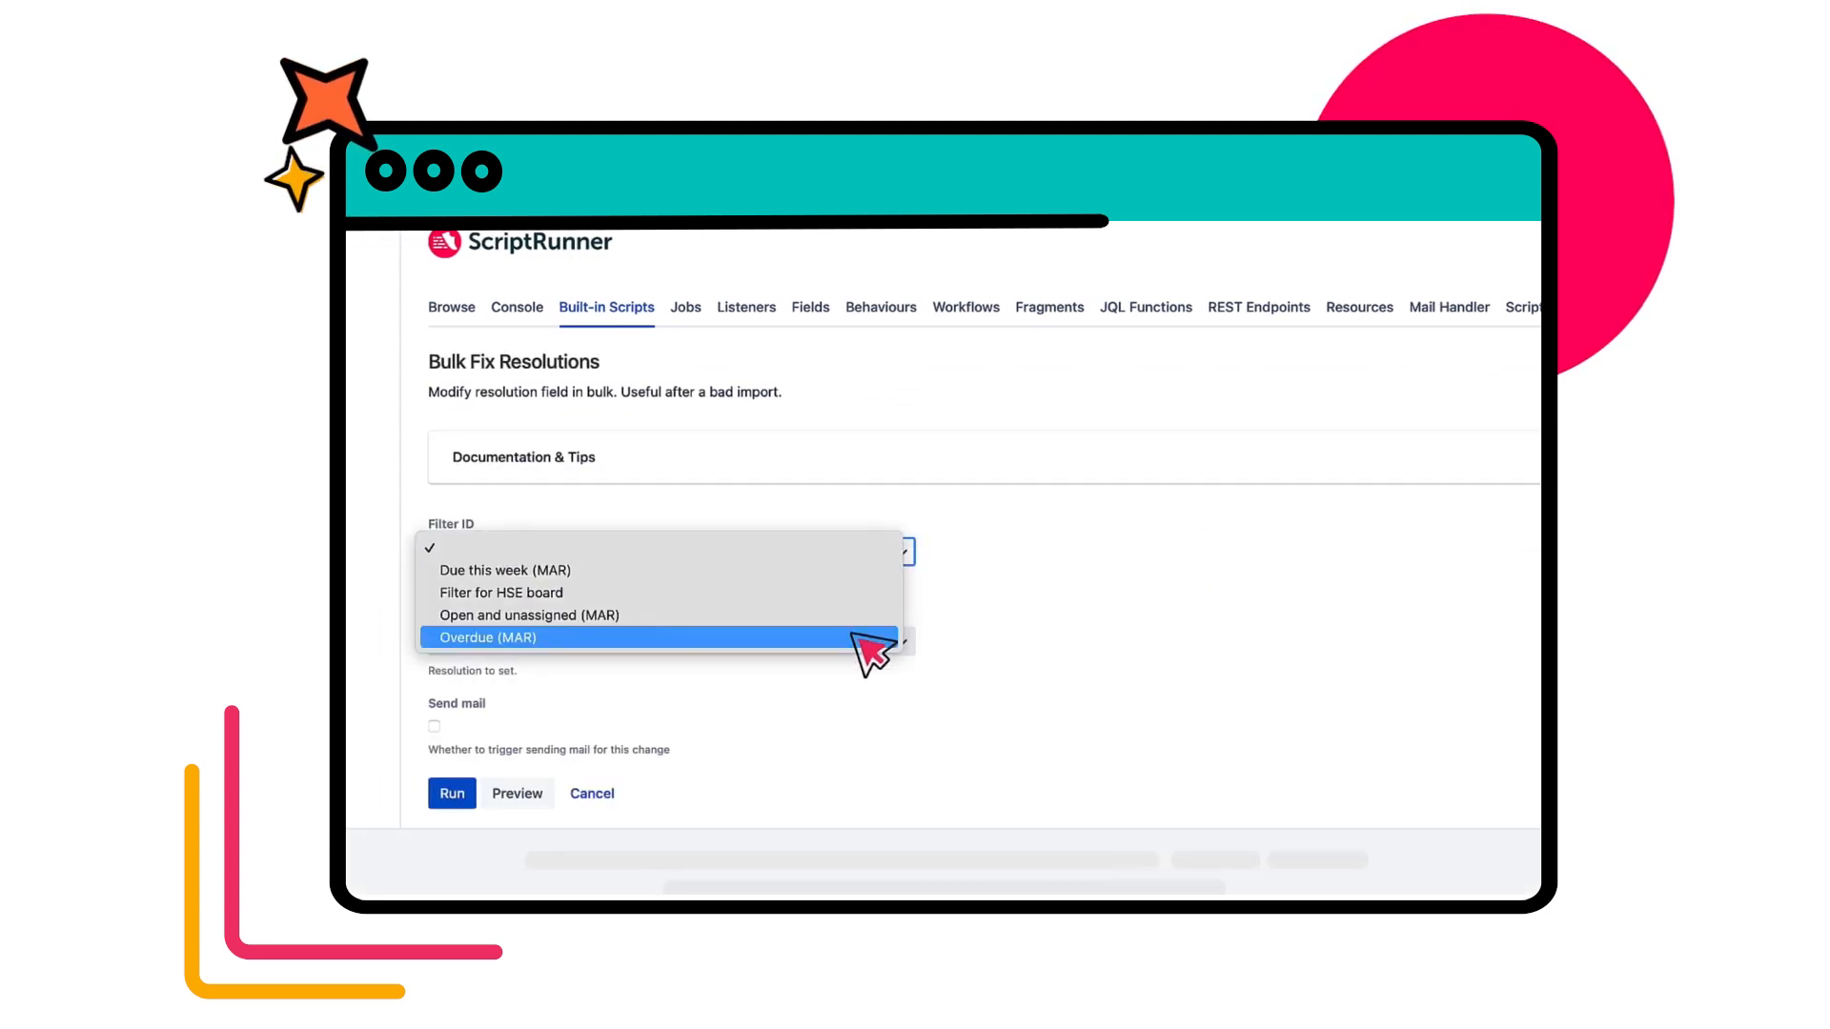
{"action": "left_click", "coordinate": [488, 638]}
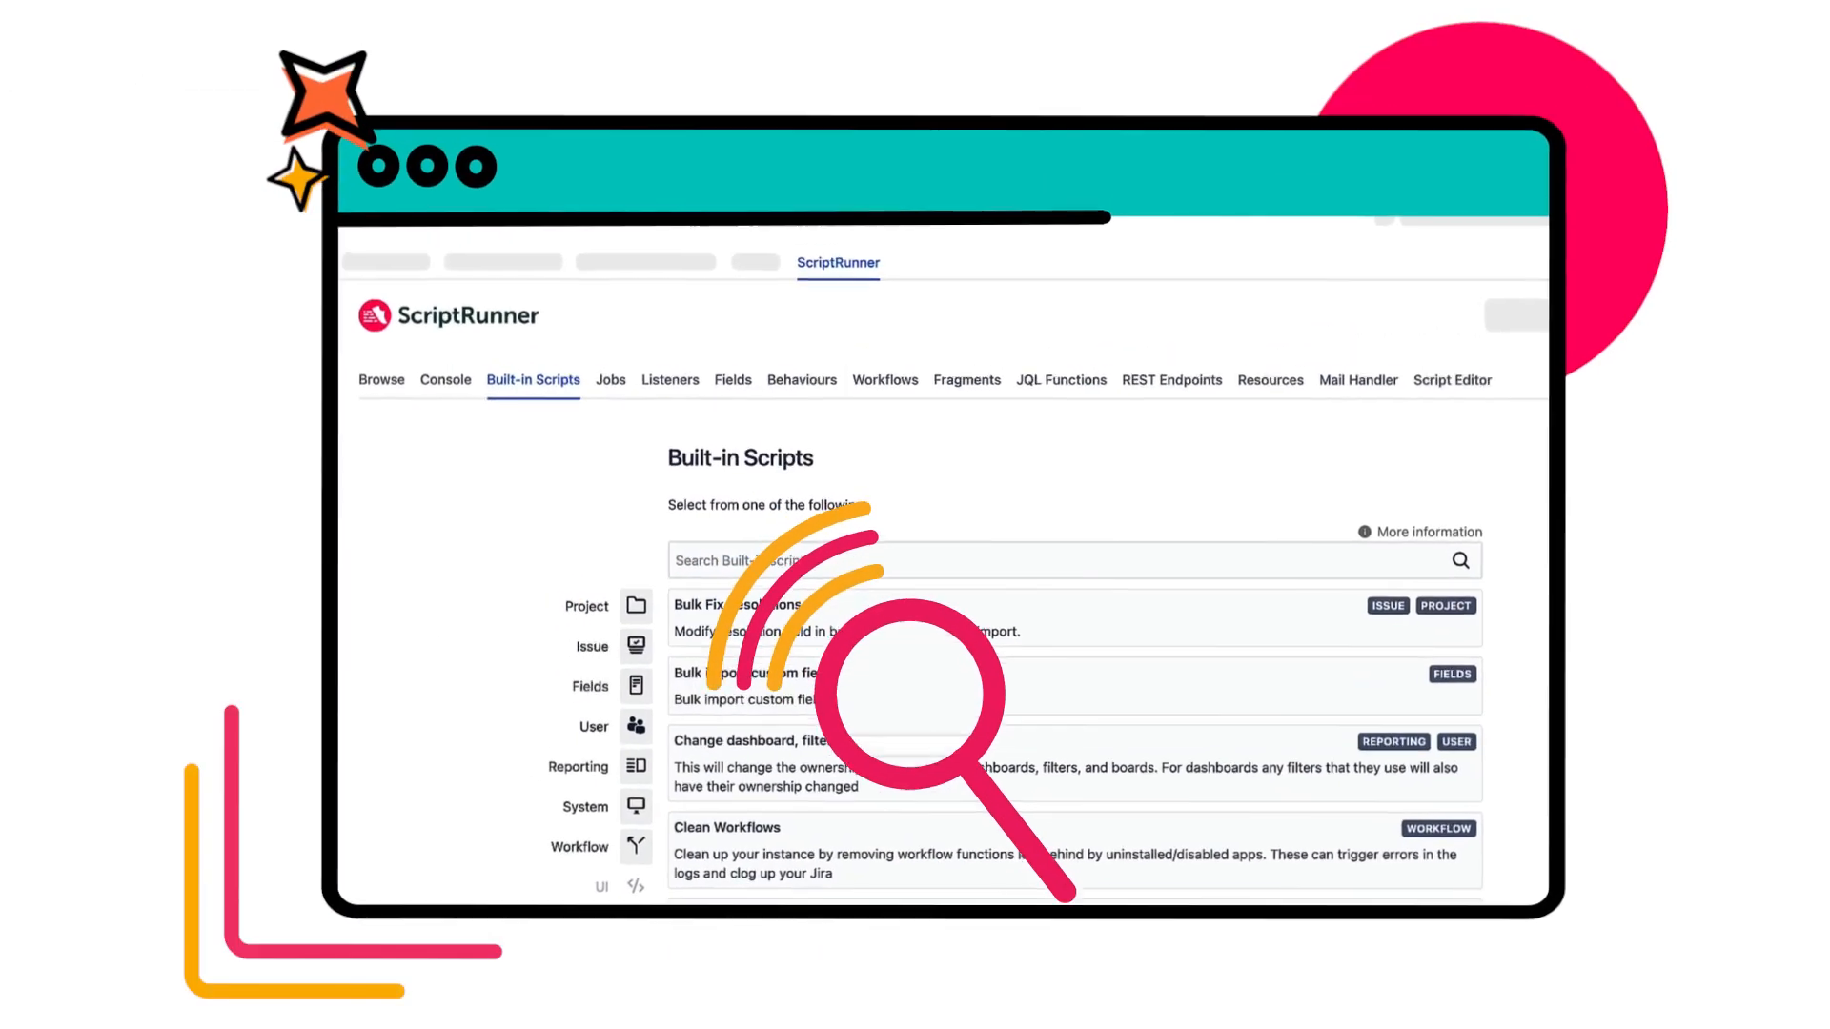
Run an Issues.create console snippet creating High-priority task OT-8, 'Kayak Island Tour blog'.
{"action": "scroll", "scroll_direction": "down", "scroll_amount": 3}
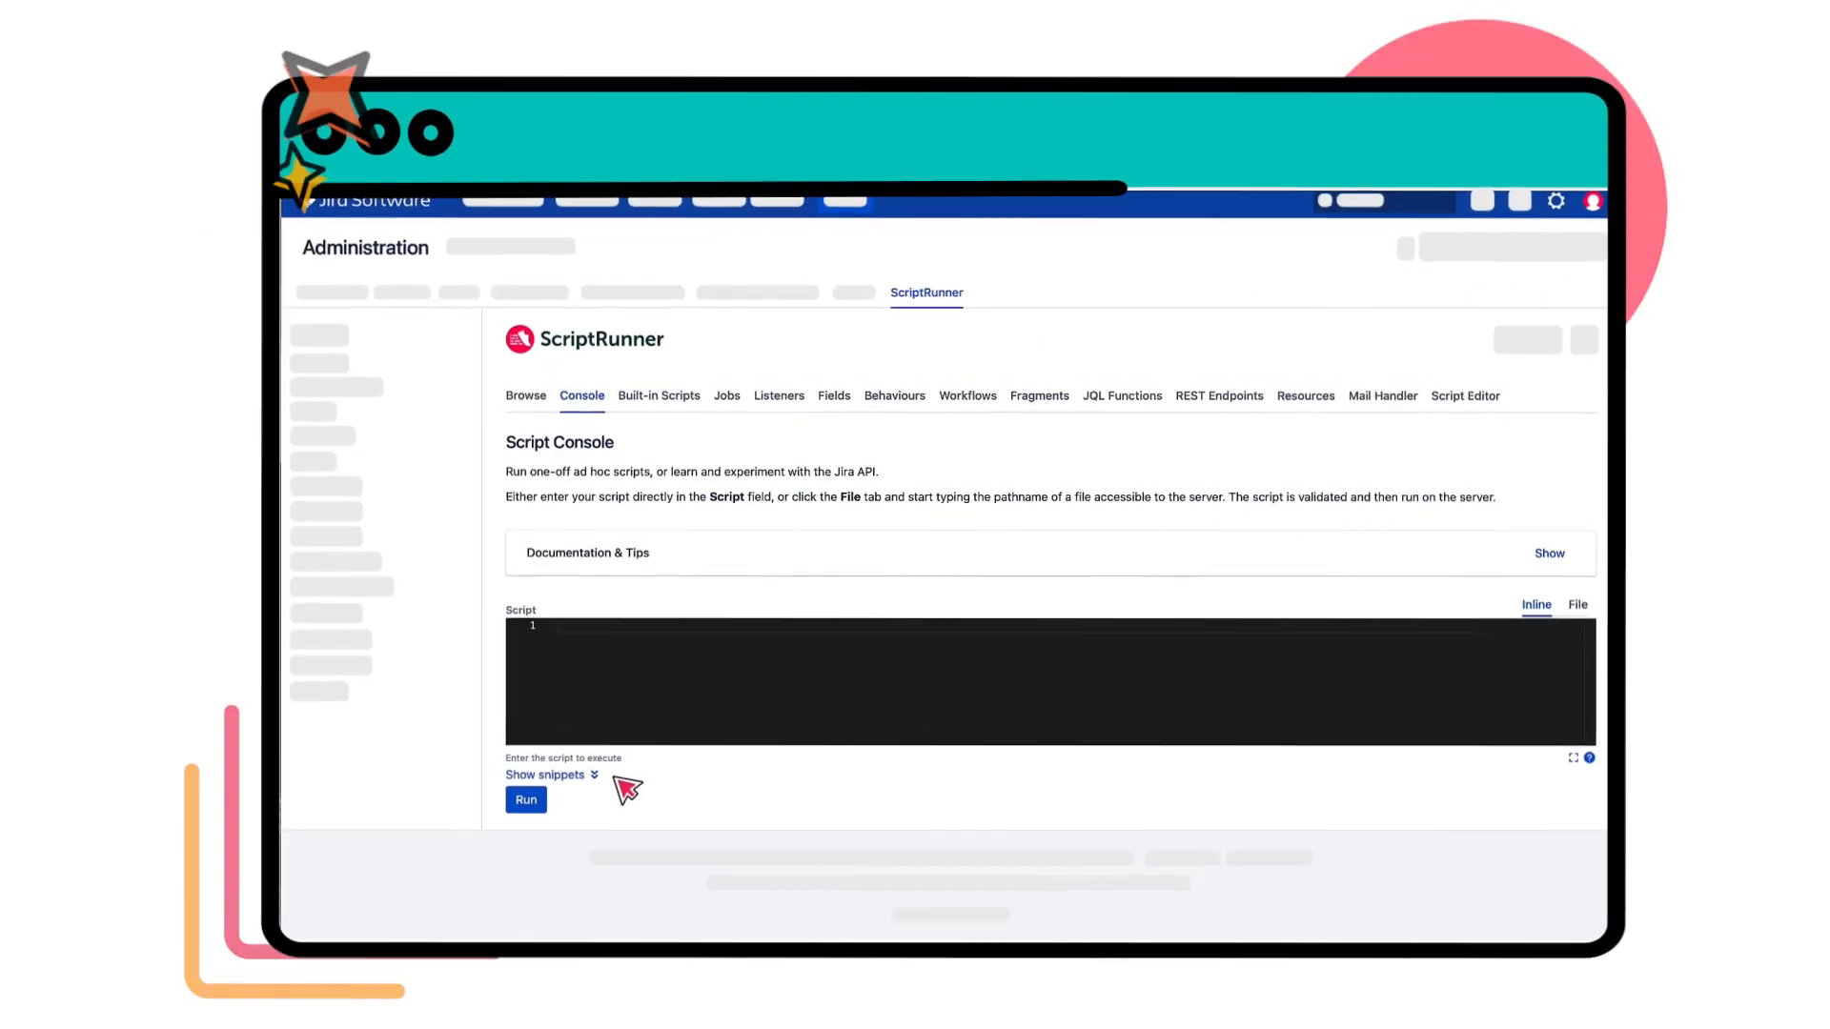
{"action": "left_click", "coordinate": [545, 775]}
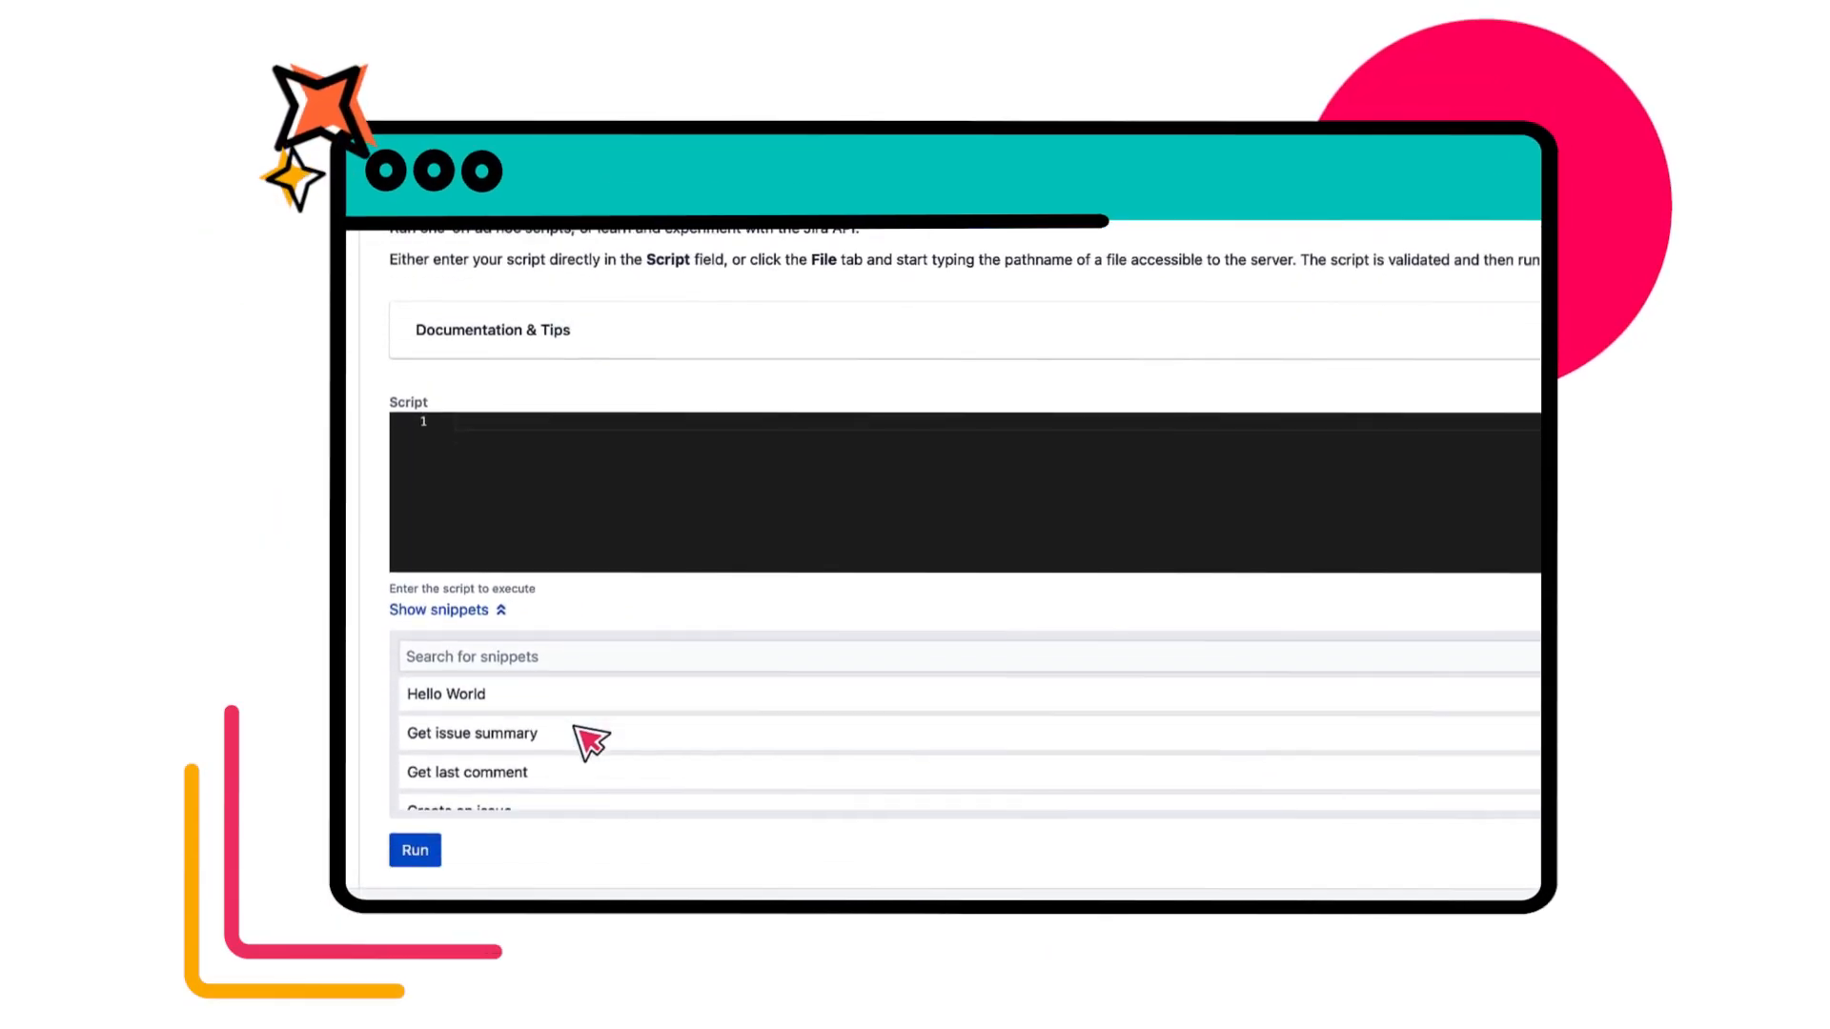
{"action": "scroll", "scroll_direction": "down", "scroll_amount": 3}
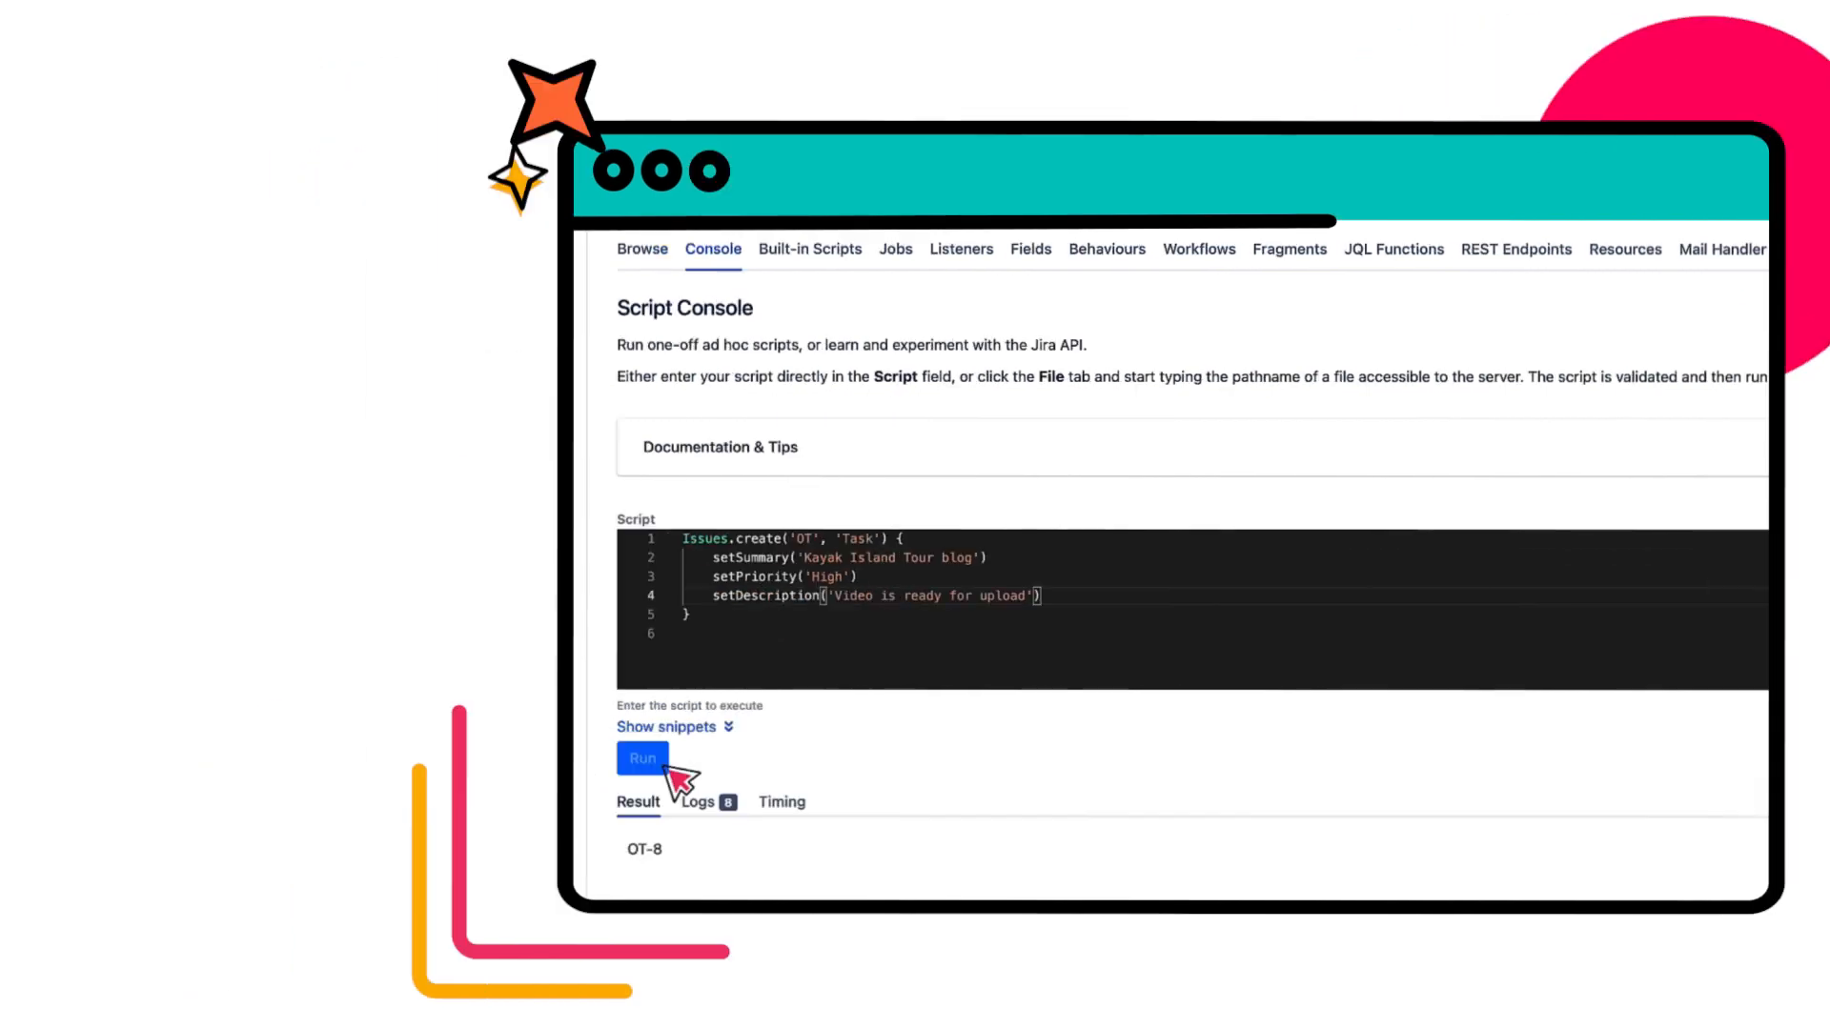
{"action": "left_click", "coordinate": [895, 249]}
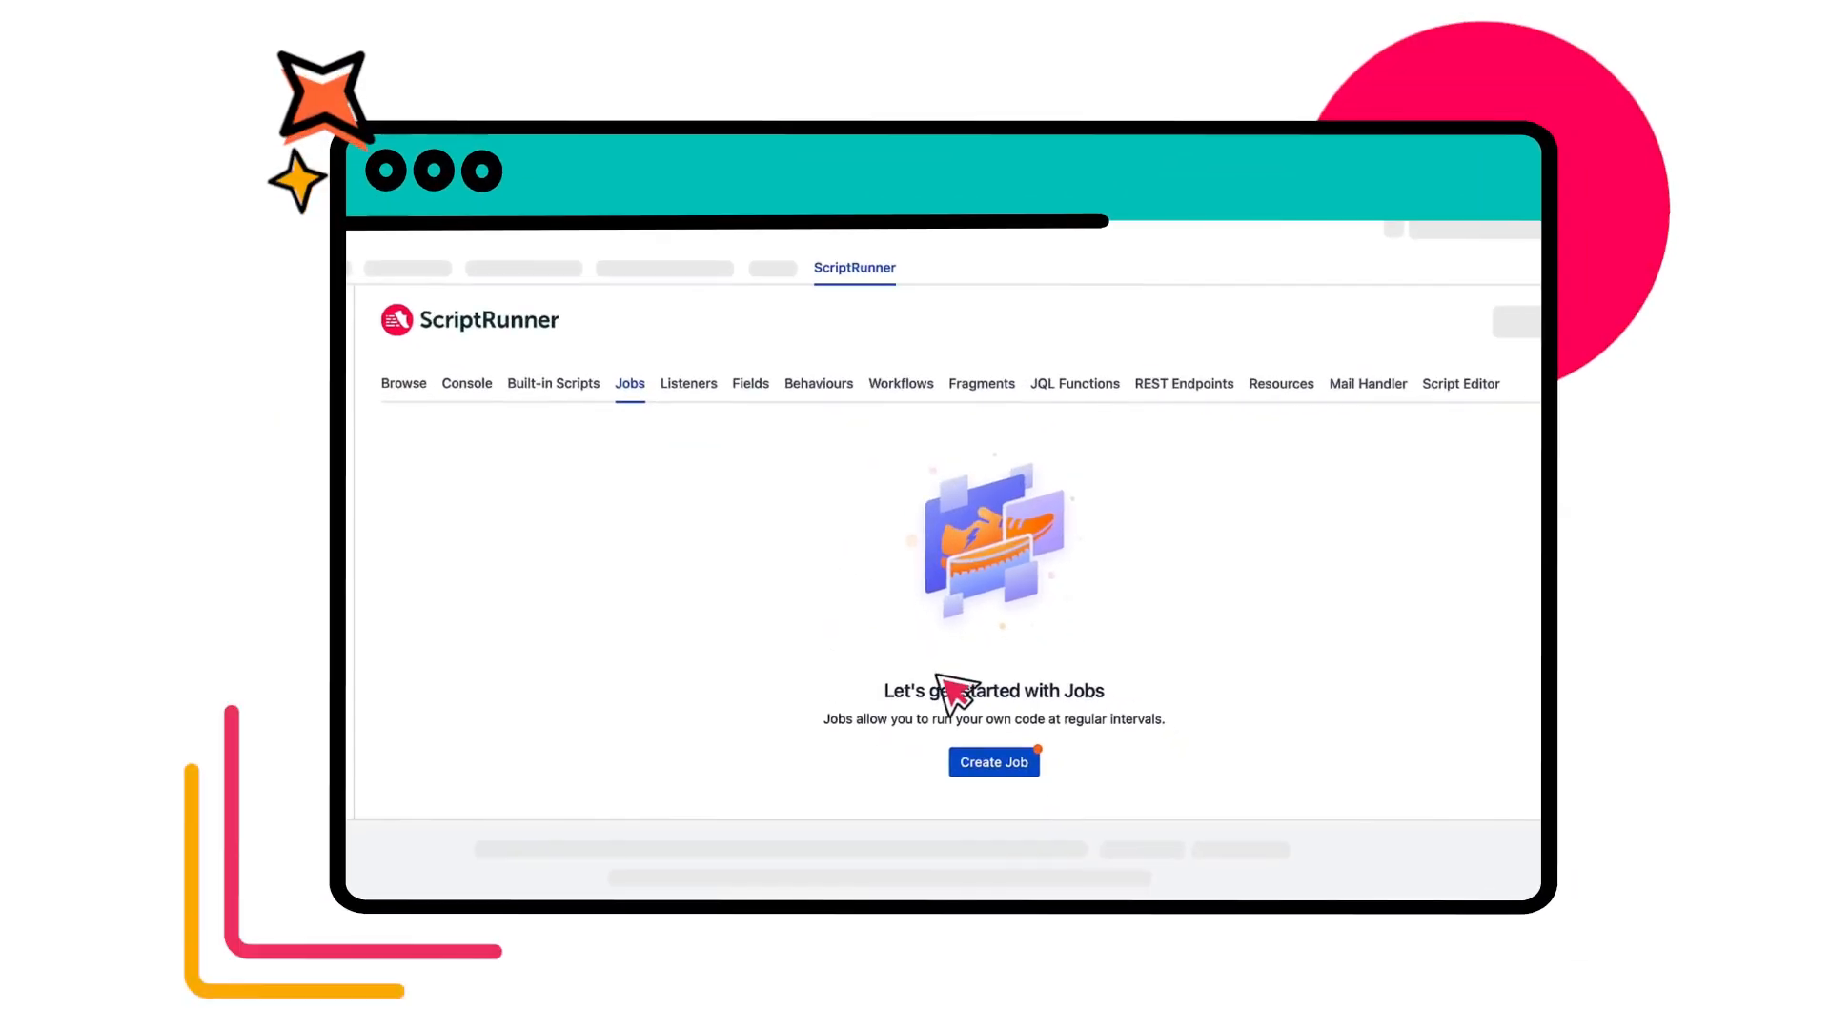
Look at creating a new scheduled job before moving to the Fragments tab.
{"action": "left_click", "coordinate": [994, 763]}
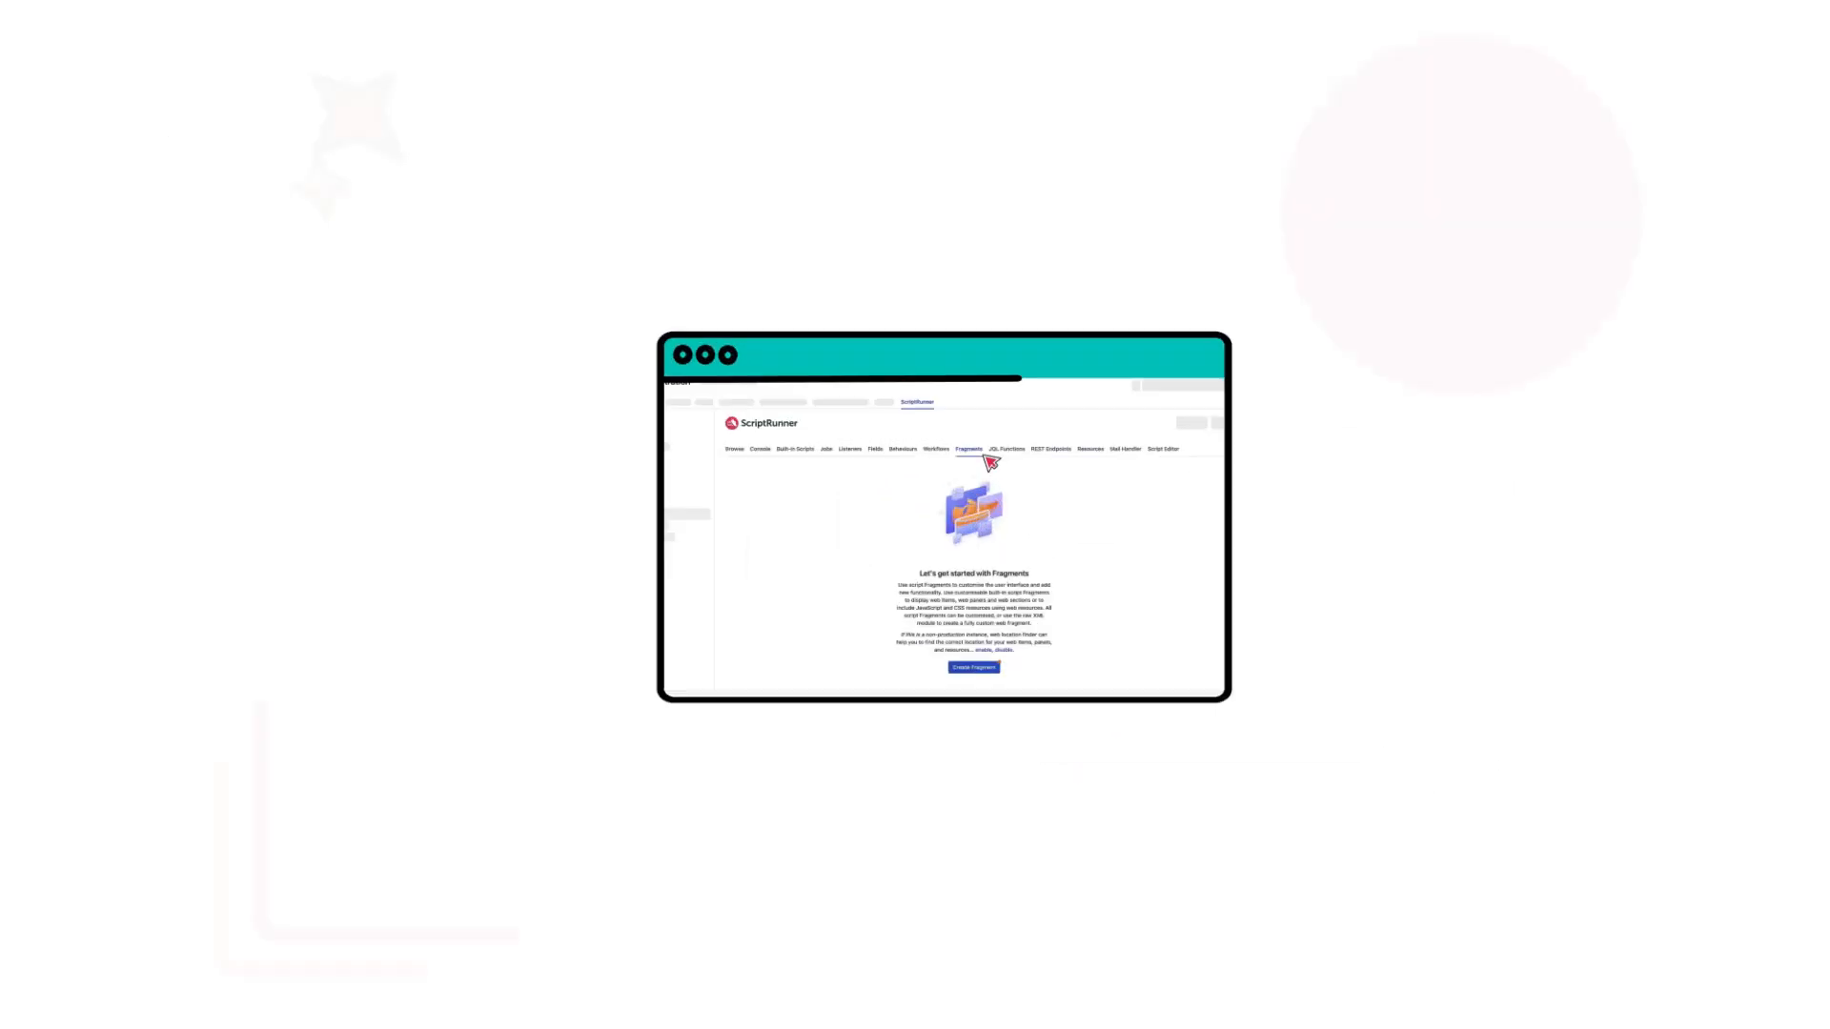
Browse the Create Script Fragments catalogue of fragment types like Custom web item.
{"action": "left_click", "coordinate": [973, 667]}
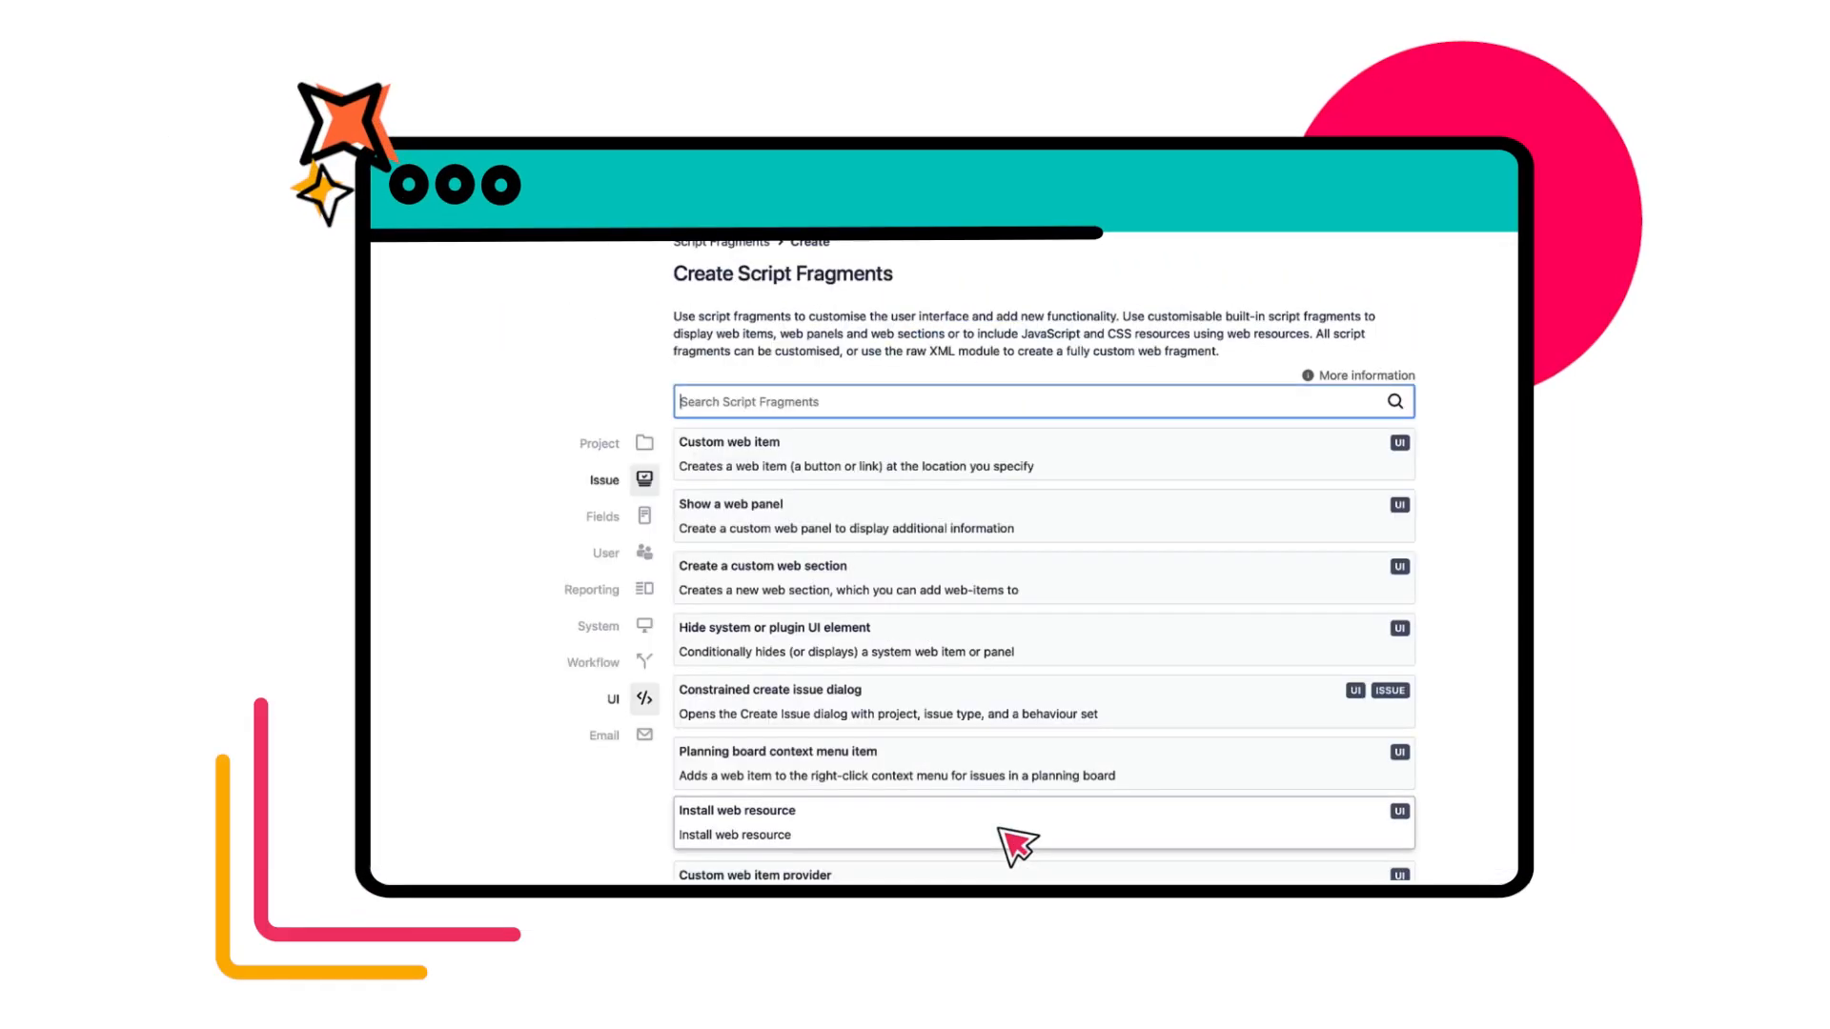
{"action": "mouse_move", "coordinate": [1155, 525]}
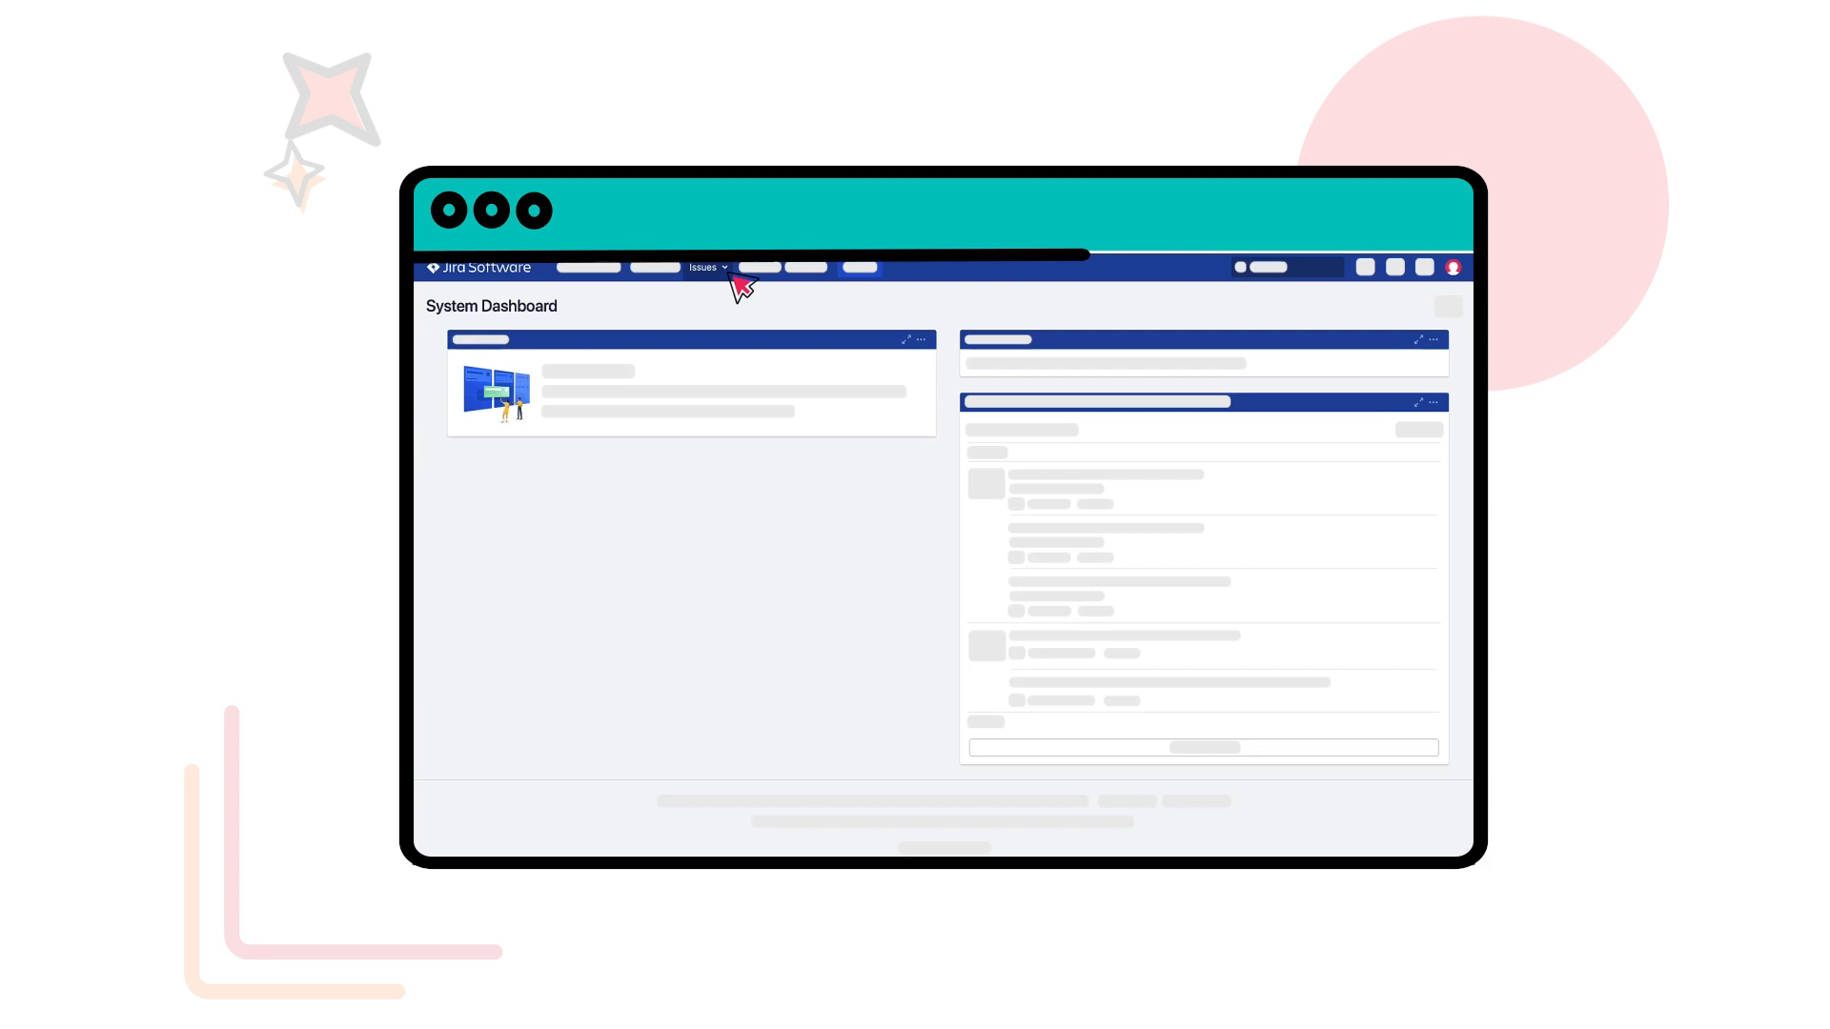
Add the issueFunction criterion to the issue search and choose a JQL function.
{"action": "left_click", "coordinate": [707, 267]}
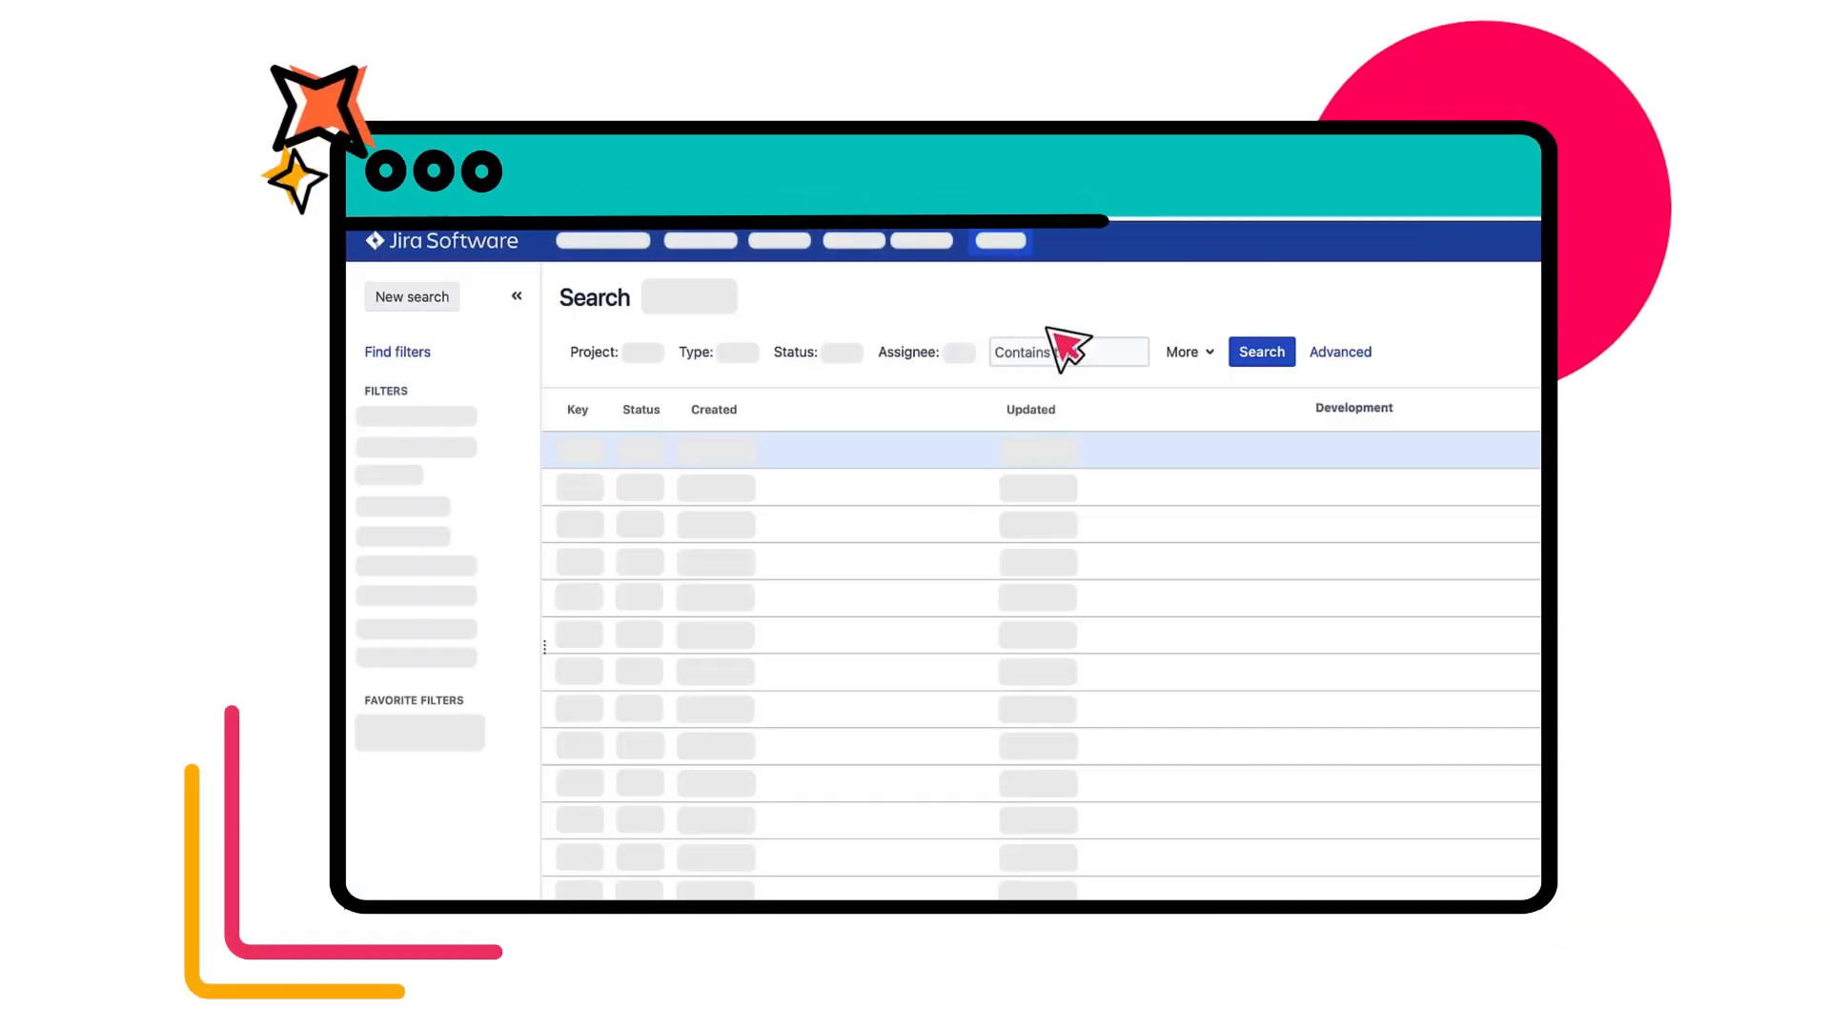
{"action": "left_click", "coordinate": [1182, 352]}
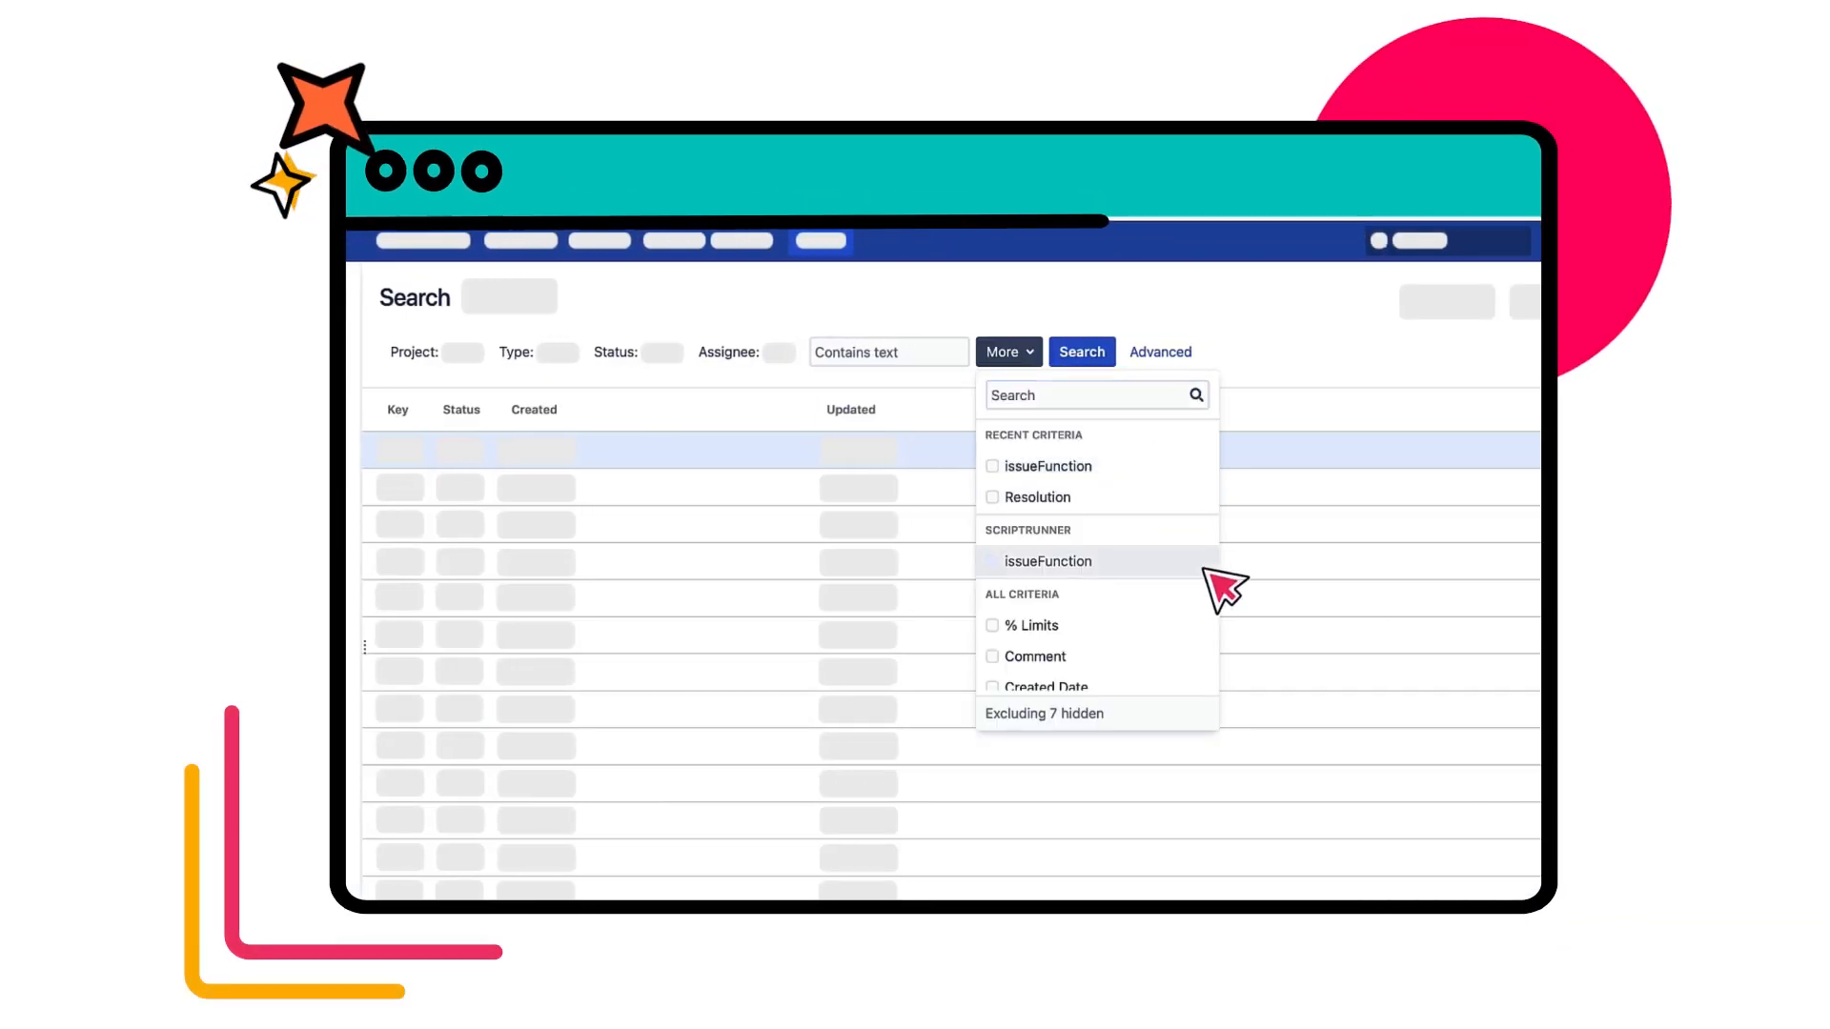
{"action": "left_click", "coordinate": [1046, 562]}
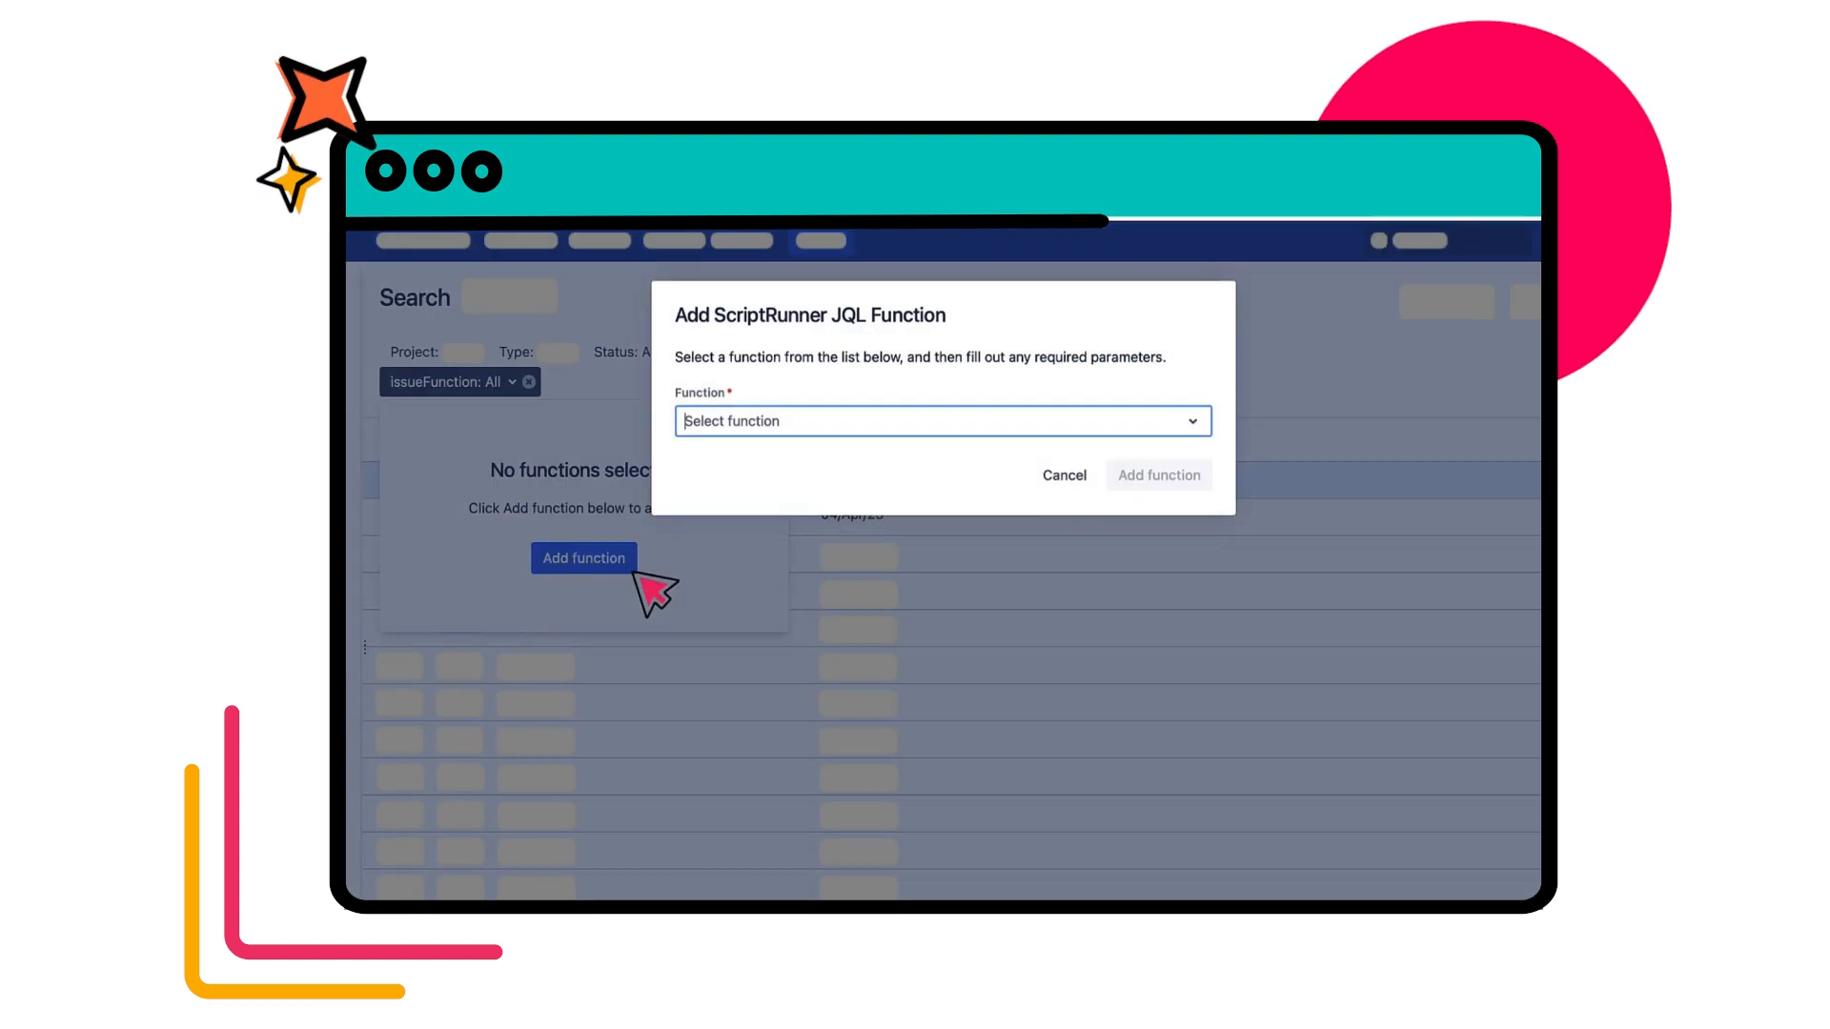
{"action": "left_click", "coordinate": [940, 420]}
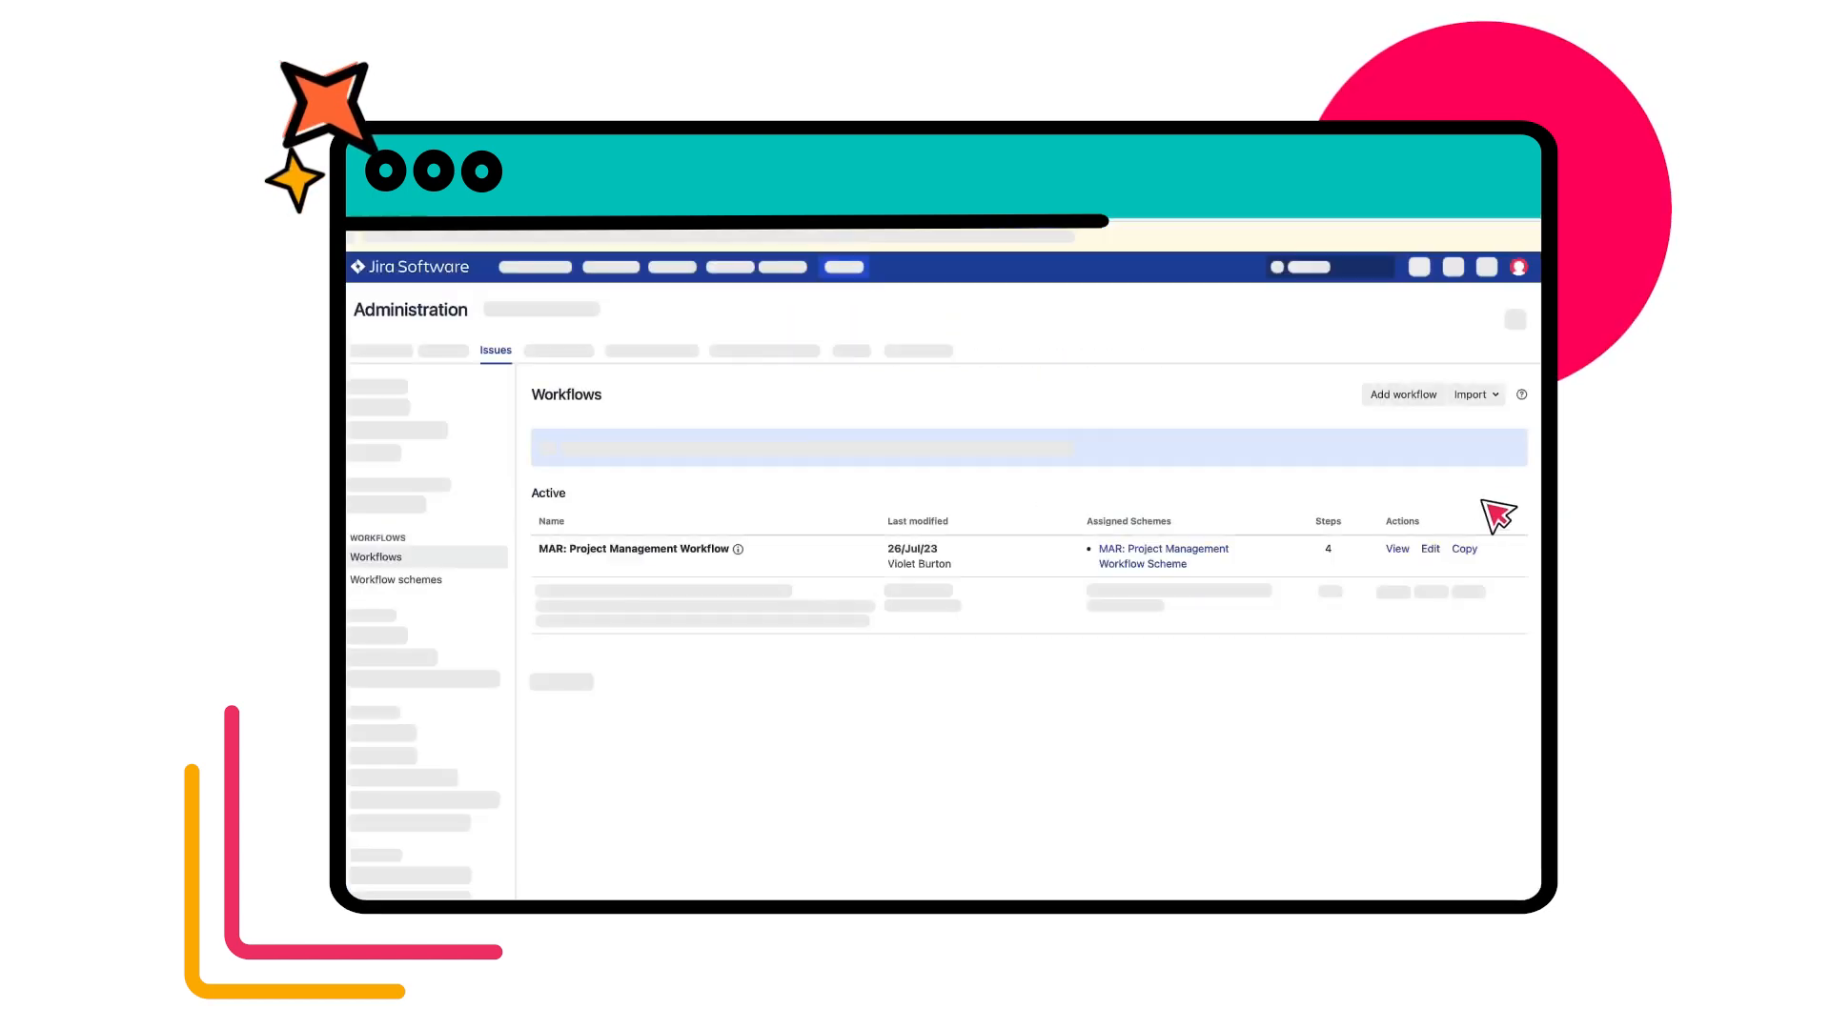
Edit the MAR: Project Management Workflow and add a condition to the Done transition.
{"action": "left_click", "coordinate": [1395, 549]}
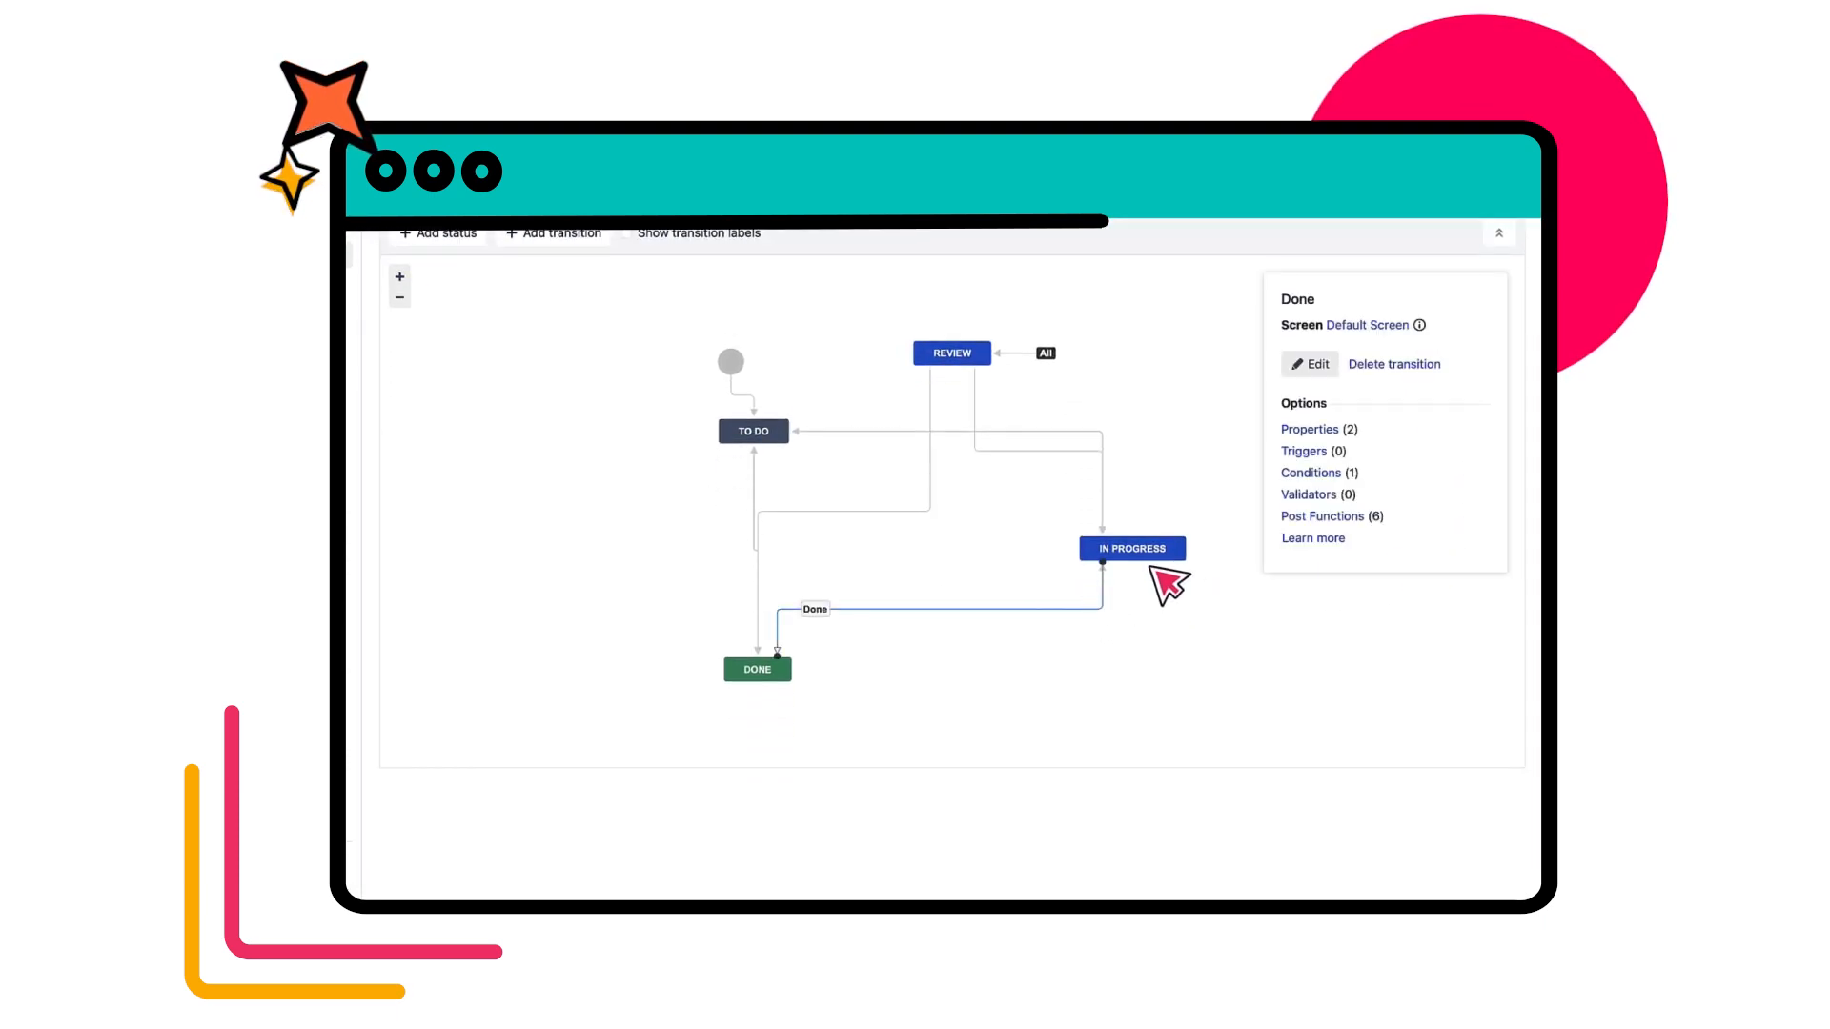
{"action": "left_click", "coordinate": [1309, 473]}
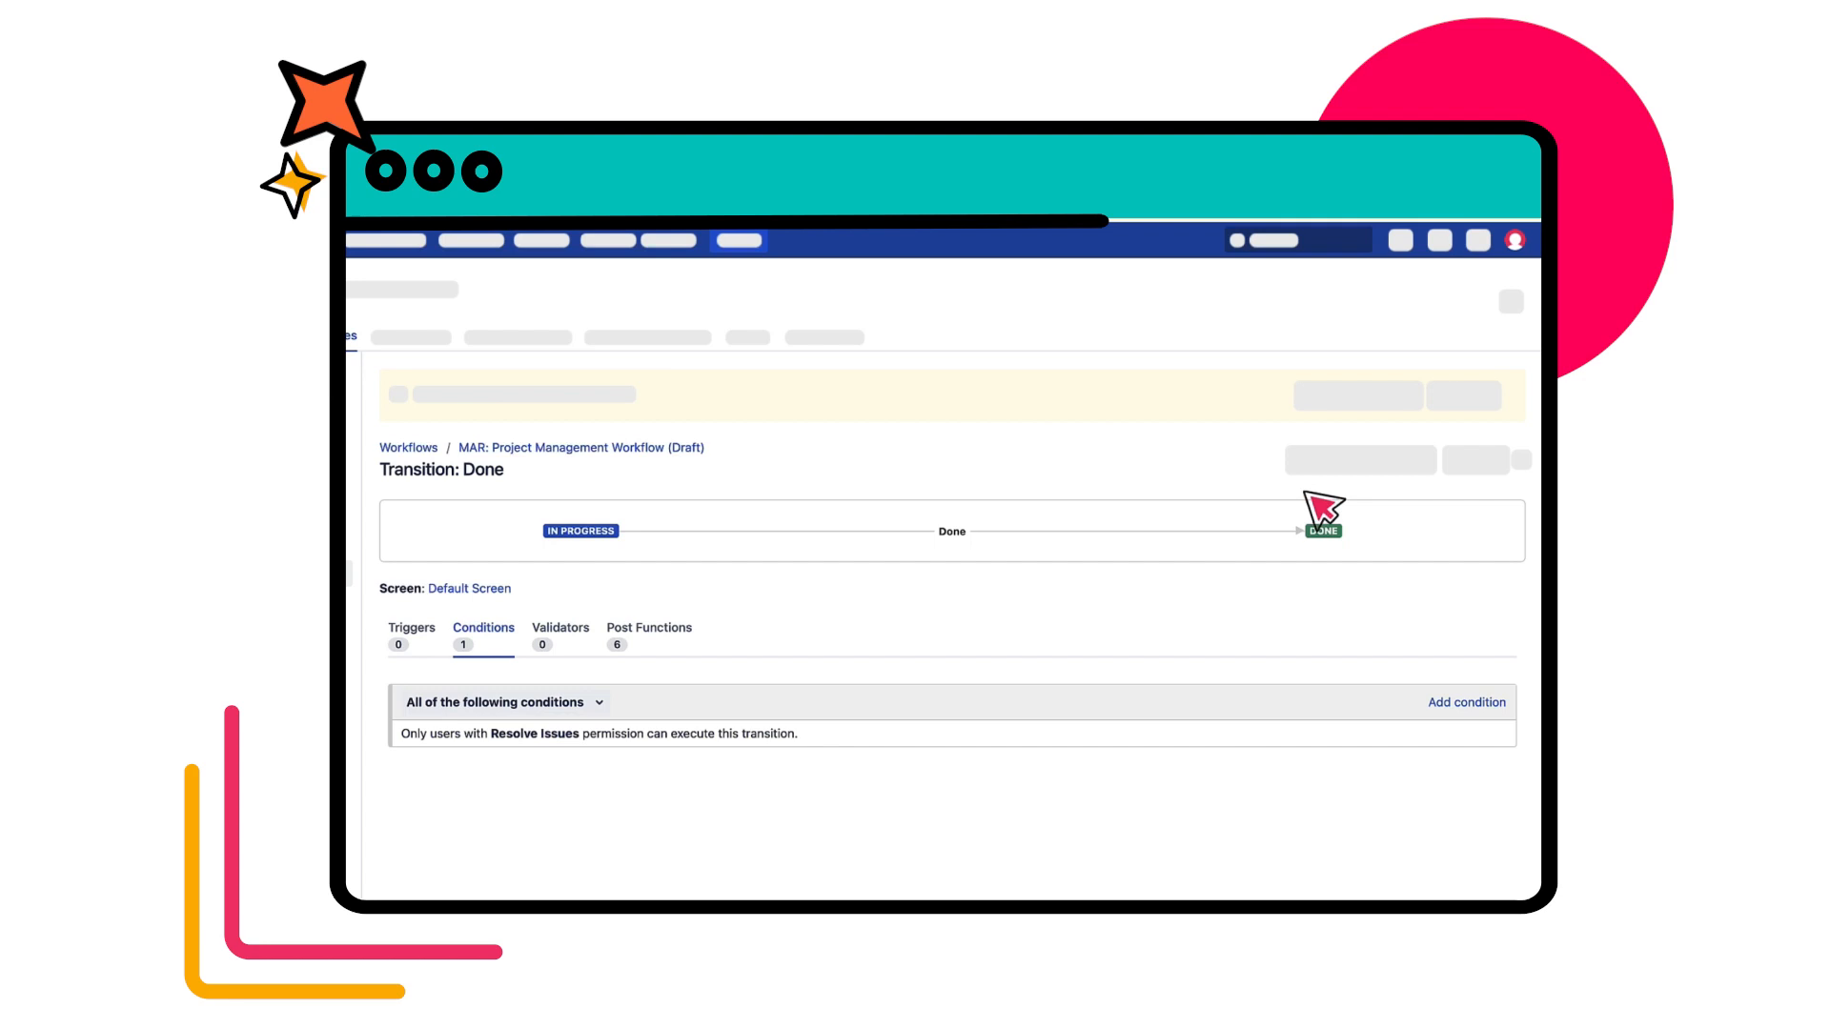
{"action": "left_click", "coordinate": [1466, 701]}
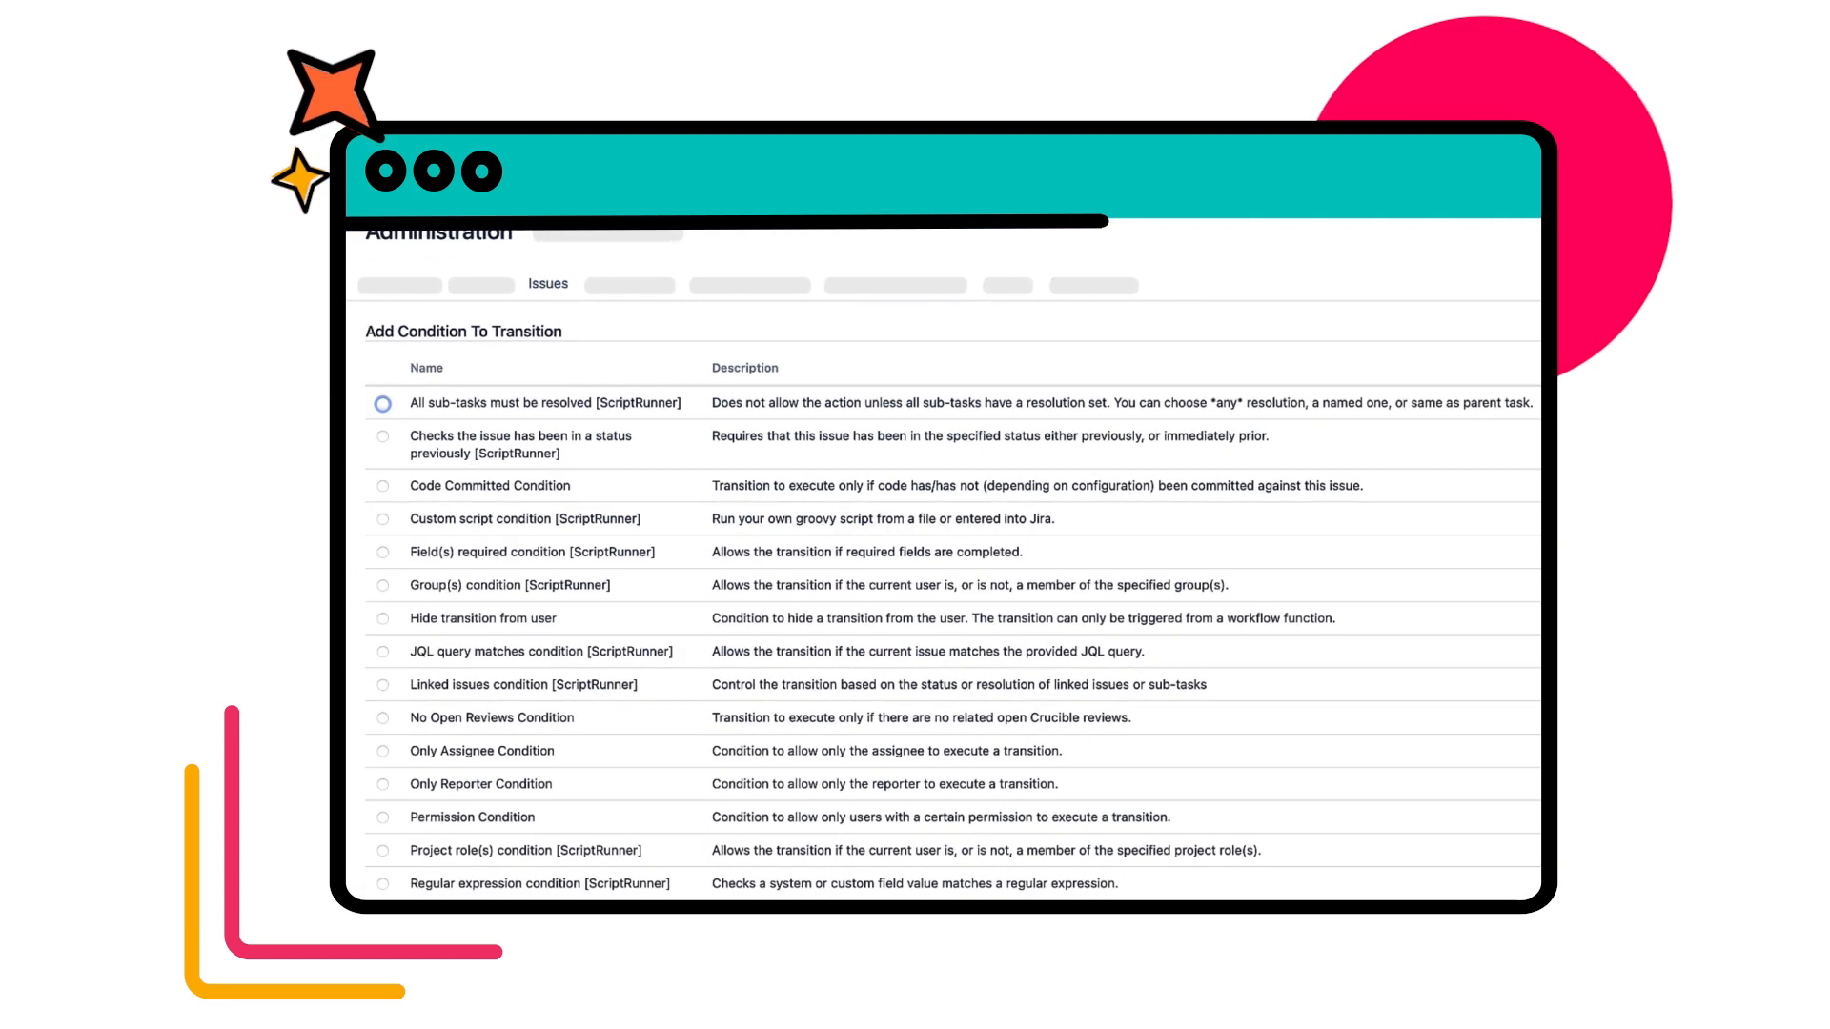